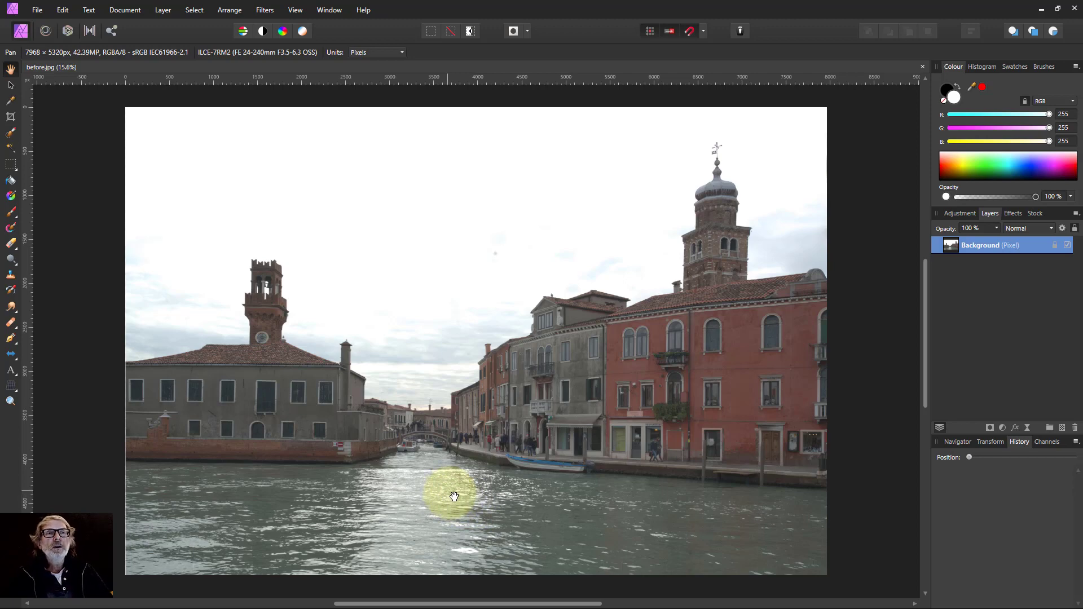
pyautogui.moveTo(473, 518)
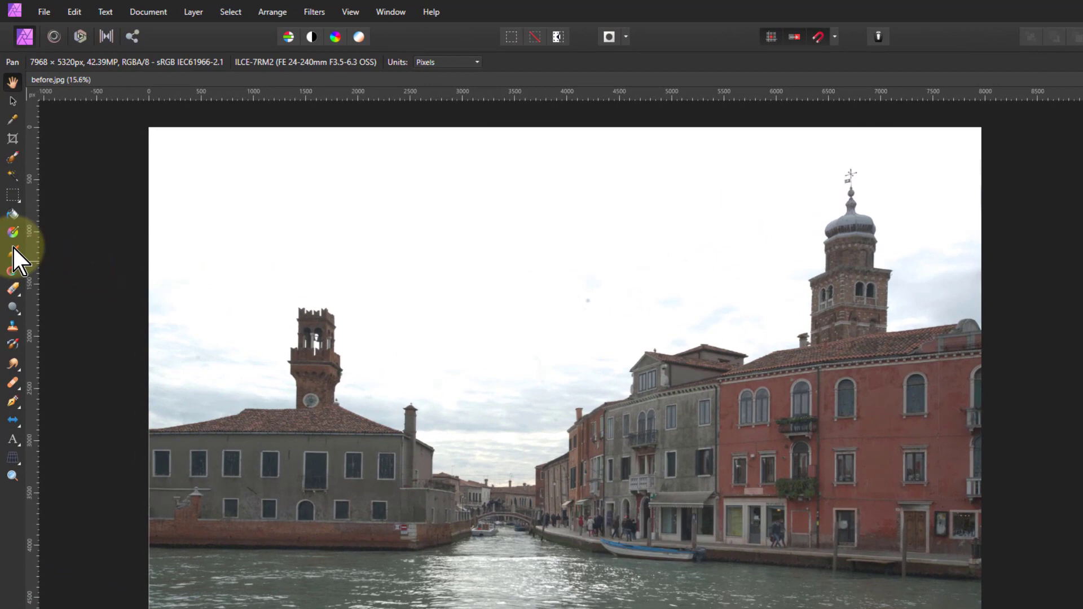
pyautogui.moveTo(13, 250)
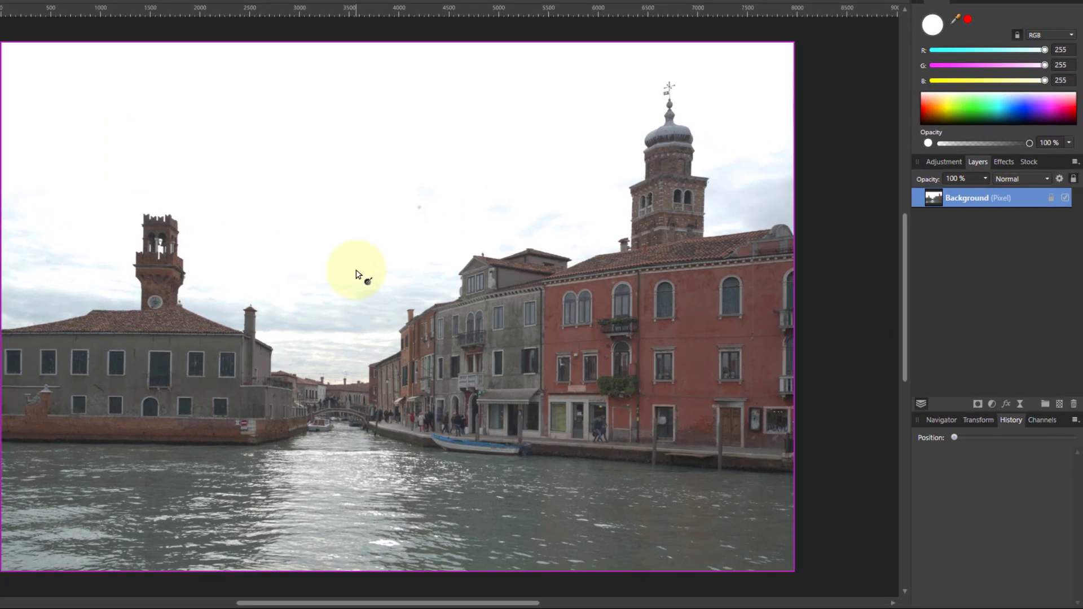
# Drag a vertical linear gradient, white at top to grey at bottom, over the photo layer
pyautogui.moveTo(421, 125); pyautogui.dragTo(421, 162)
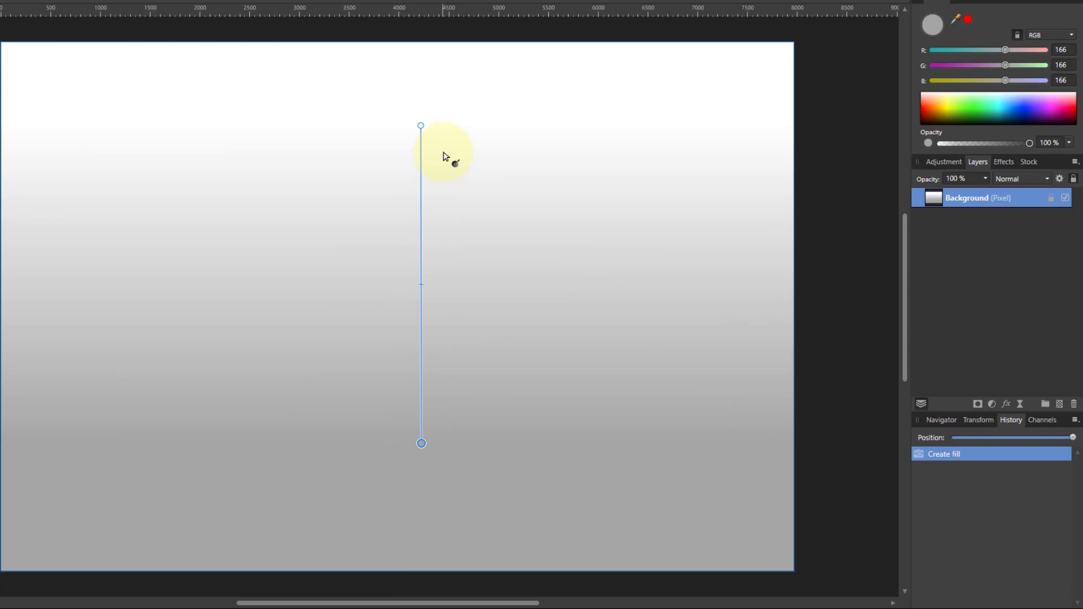
pyautogui.moveTo(423, 198)
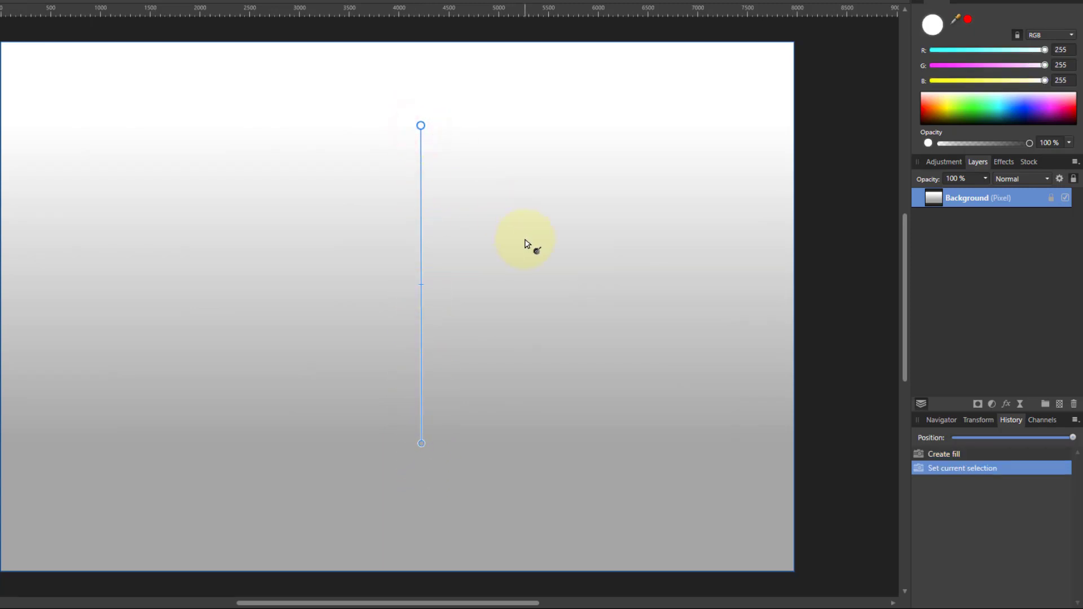
pyautogui.moveTo(965, 121)
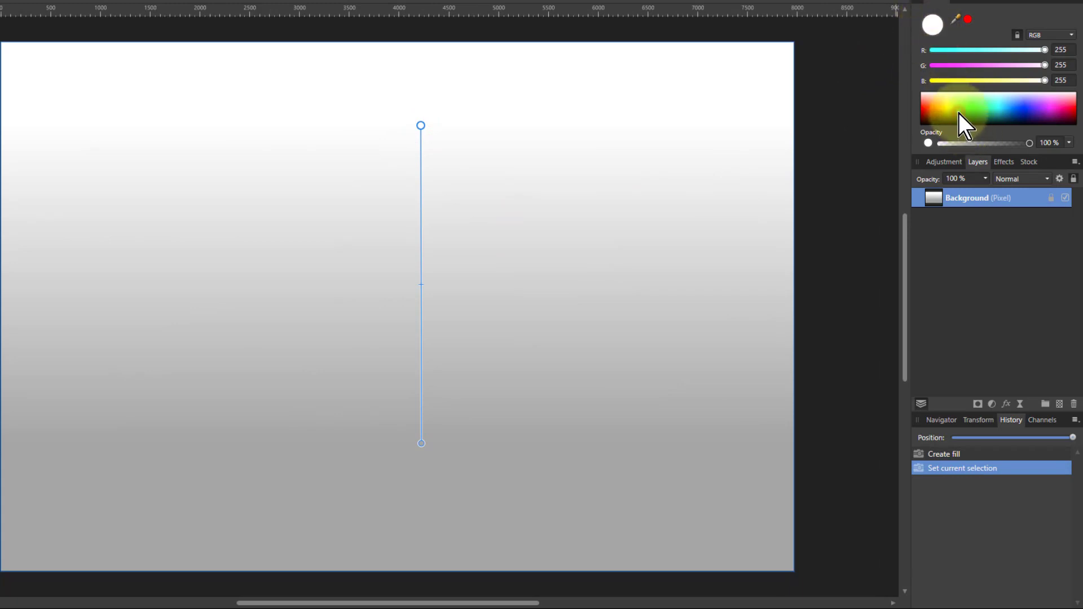
# Recolour the gradient yellow to blue, add a red middle stop, and tilt it diagonally
pyautogui.click(952, 108)
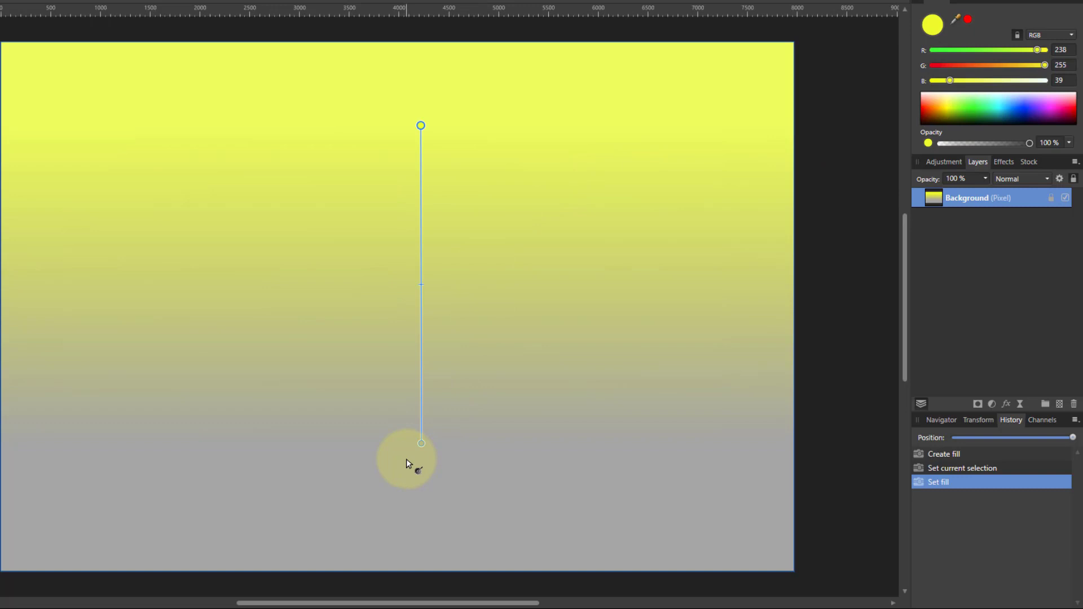
pyautogui.click(421, 442)
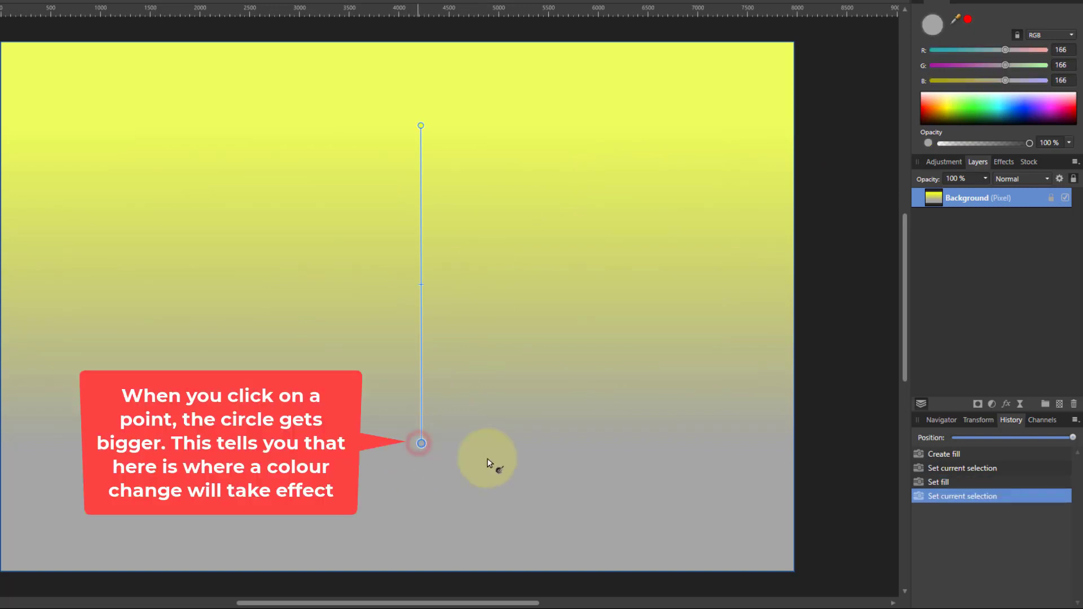
pyautogui.moveTo(1026, 114)
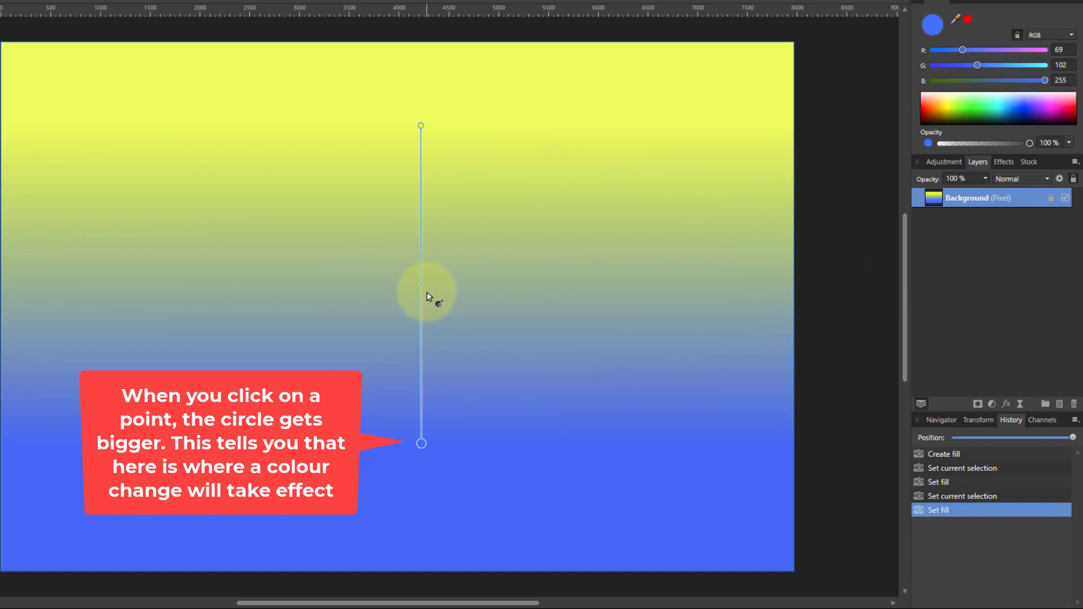
pyautogui.click(422, 246)
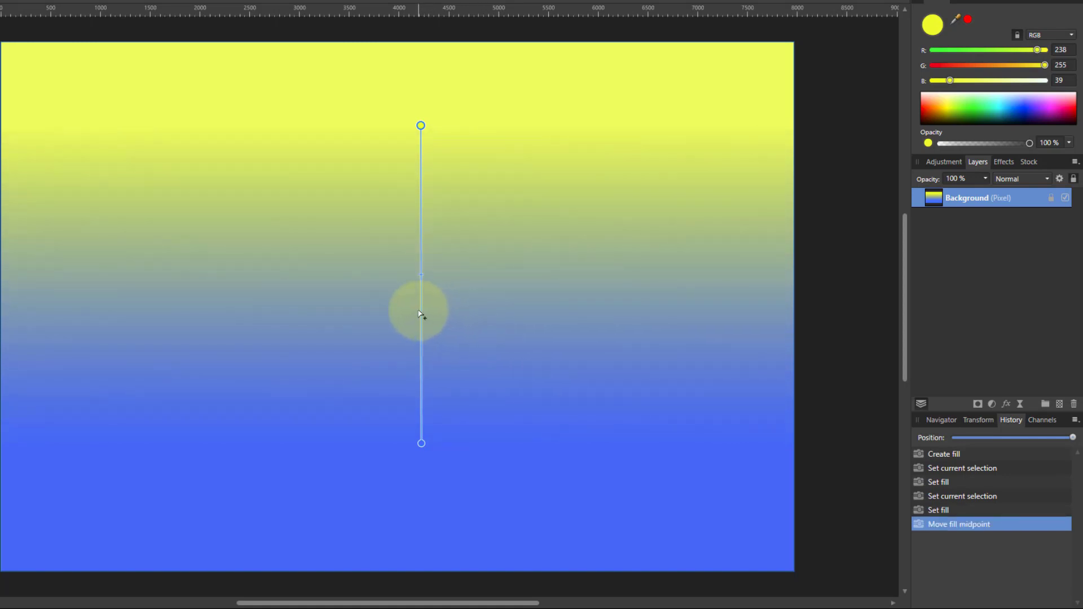
pyautogui.click(421, 309)
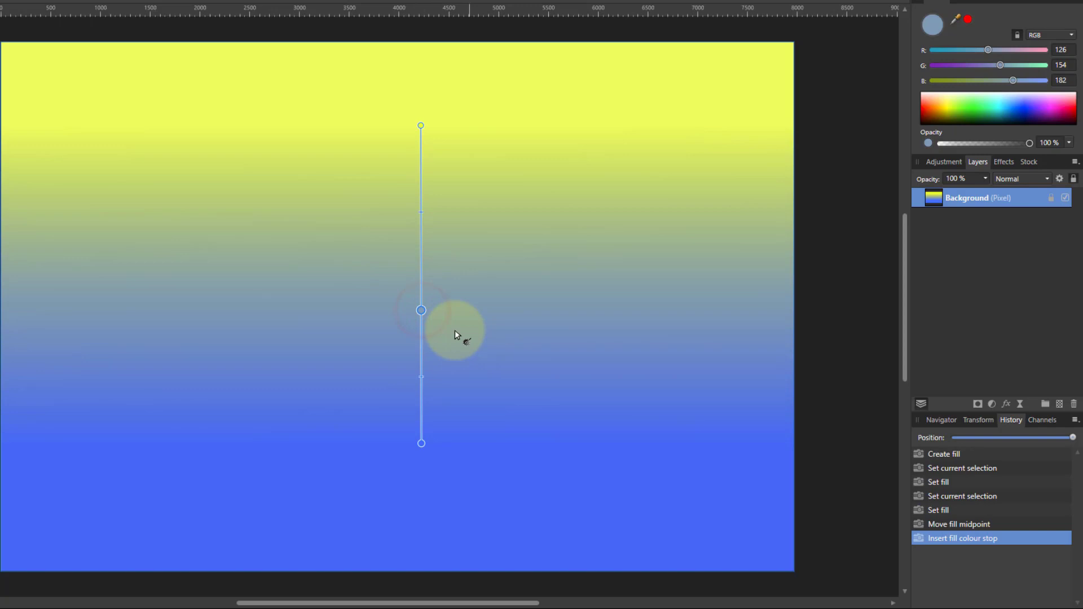
pyautogui.click(932, 110)
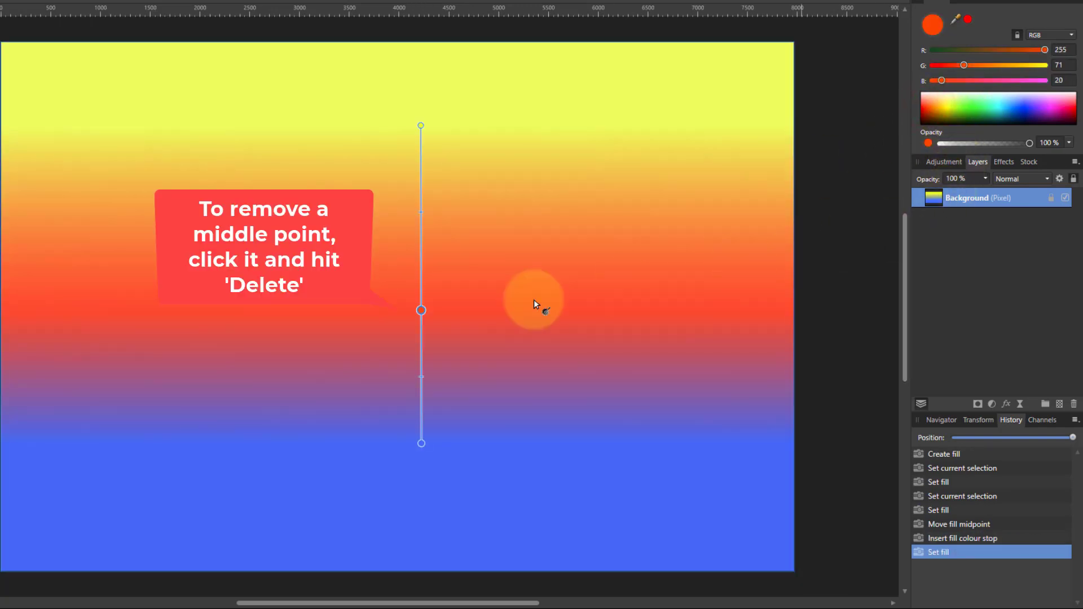
pyautogui.click(422, 126)
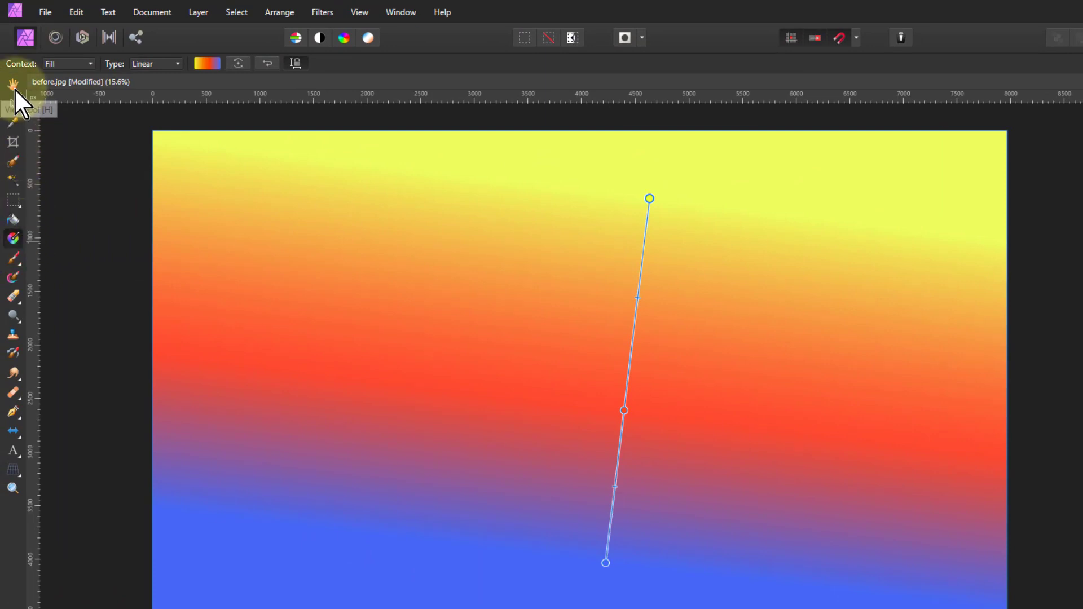
# Switch away from the Gradient tool and back, dismissing the gradient control line
pyautogui.click(12, 83)
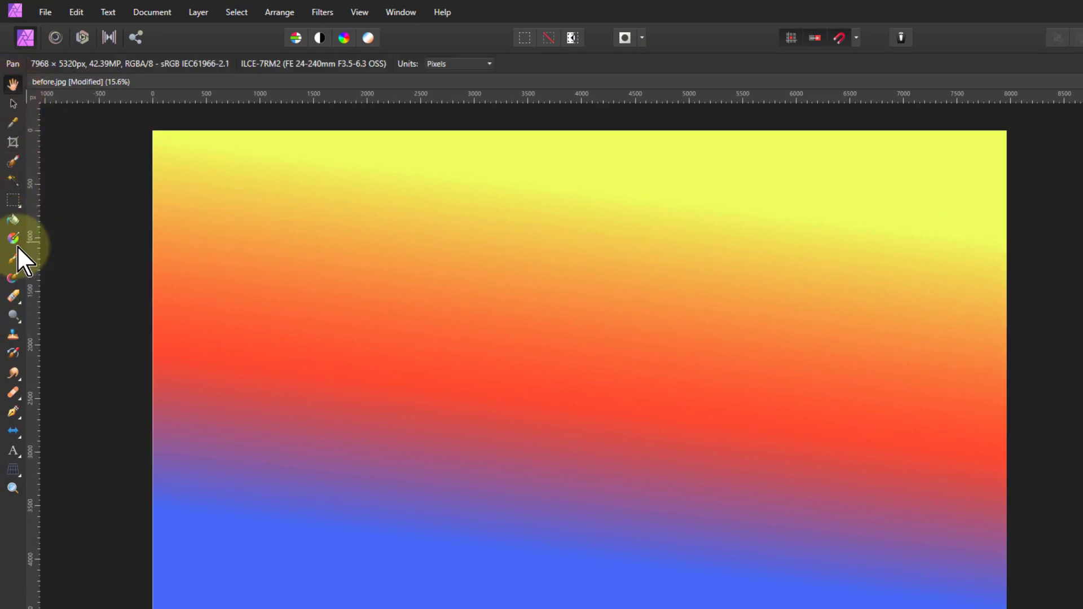
pyautogui.click(12, 238)
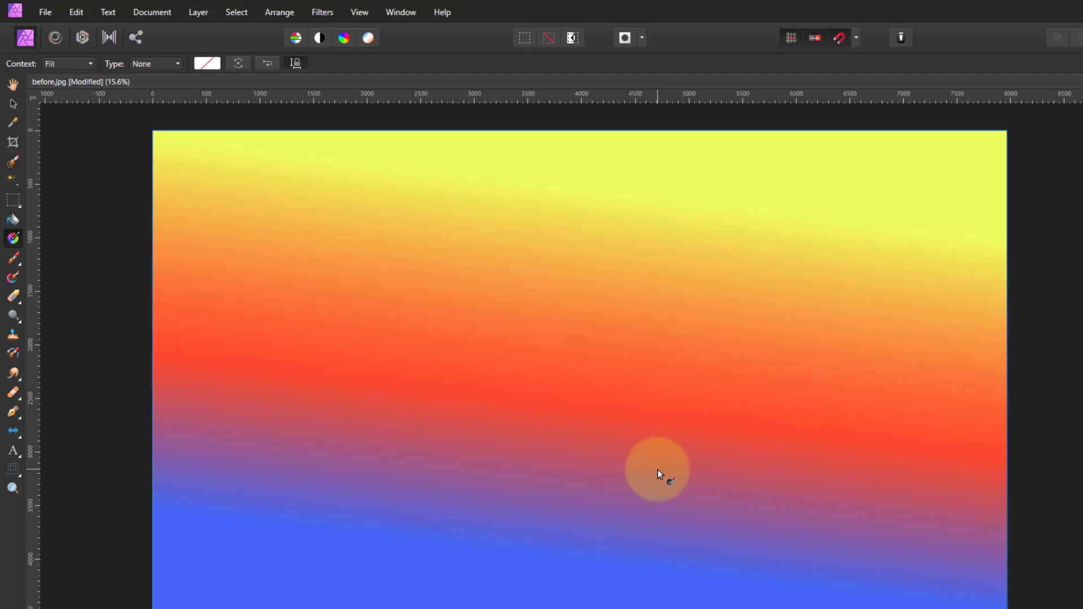
pyautogui.moveTo(664, 454)
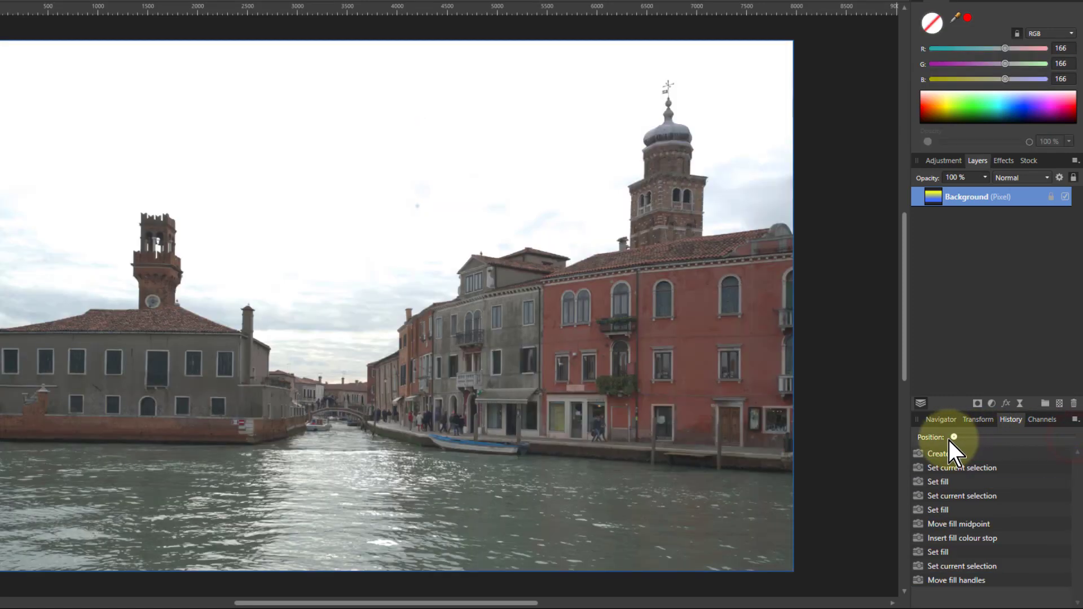
pyautogui.moveTo(625, 470)
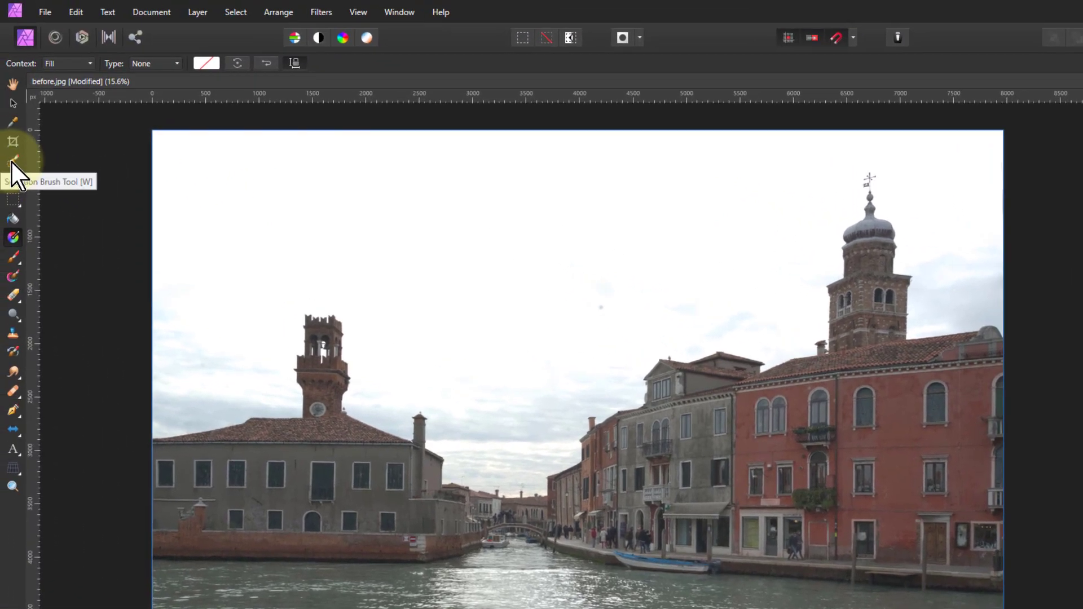
# Brush a selection over the buildings and canal, toggling Subtract and Add modes
pyautogui.click(12, 161)
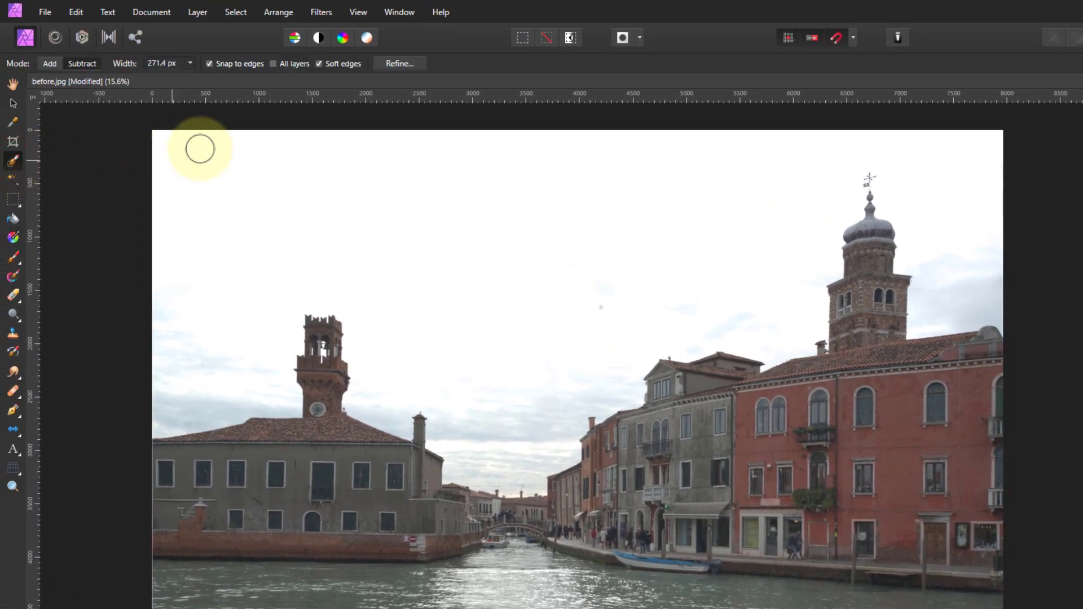
pyautogui.moveTo(339, 104)
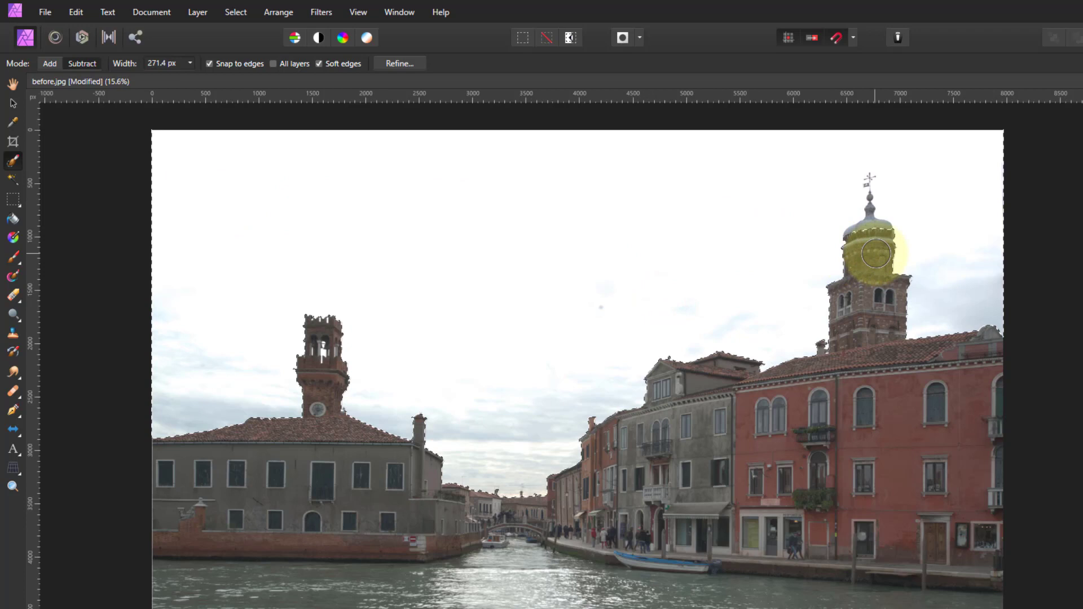
pyautogui.click(81, 63)
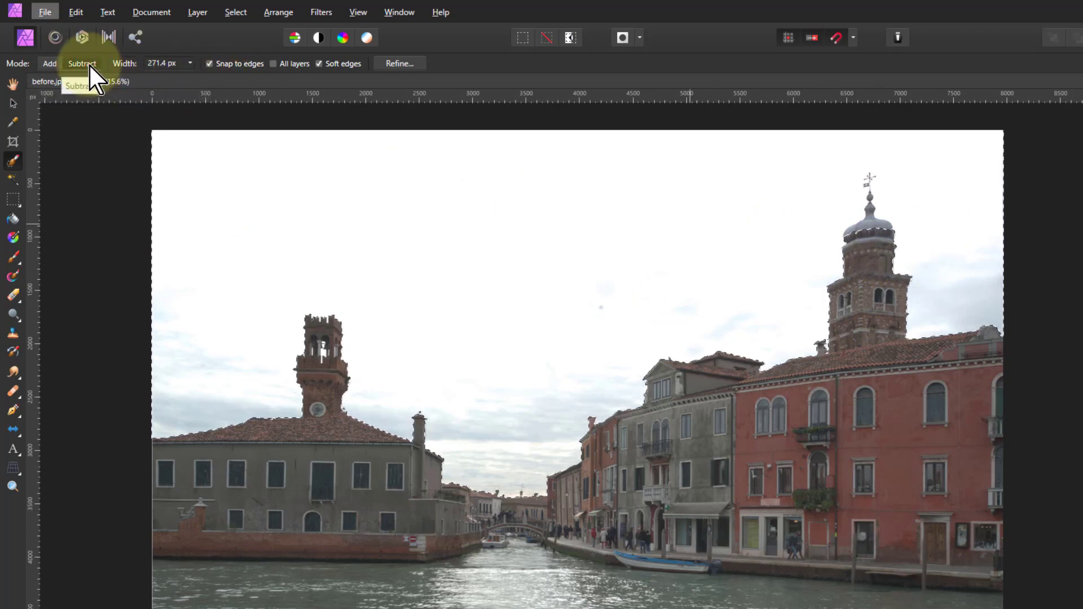
pyautogui.click(872, 233)
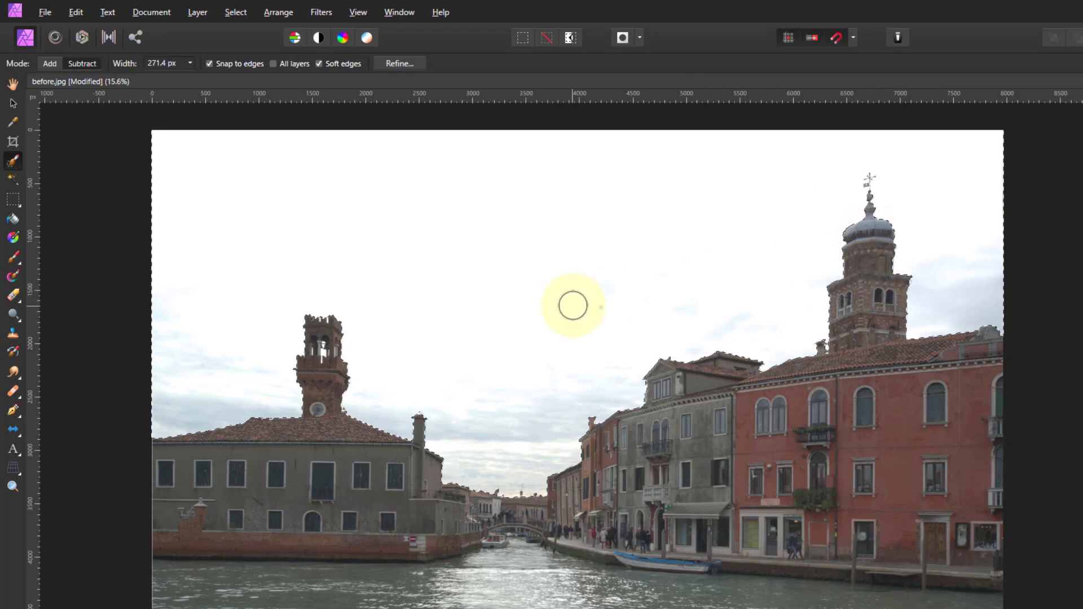
pyautogui.moveTo(383, 76)
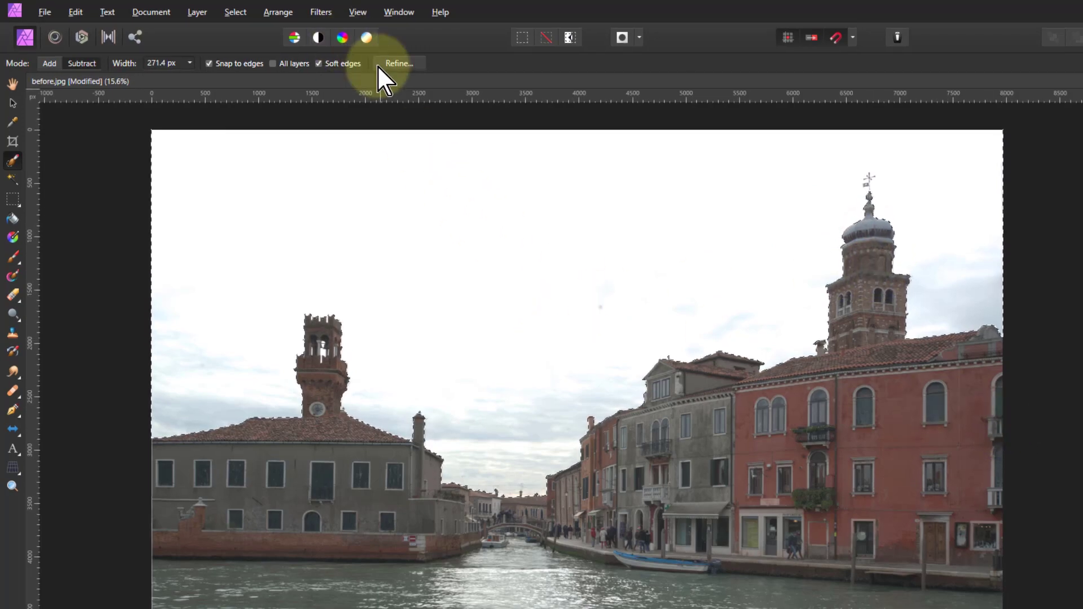
# Open Refine Selection to clean up the rooftop and tower edges against the sky
pyautogui.click(399, 62)
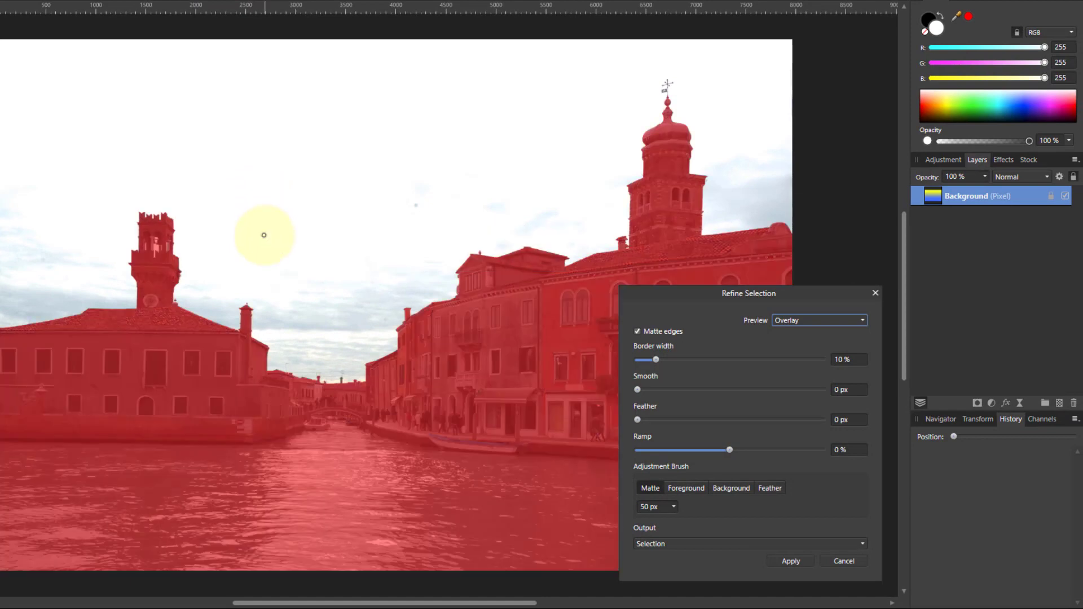
pyautogui.moveTo(160, 173)
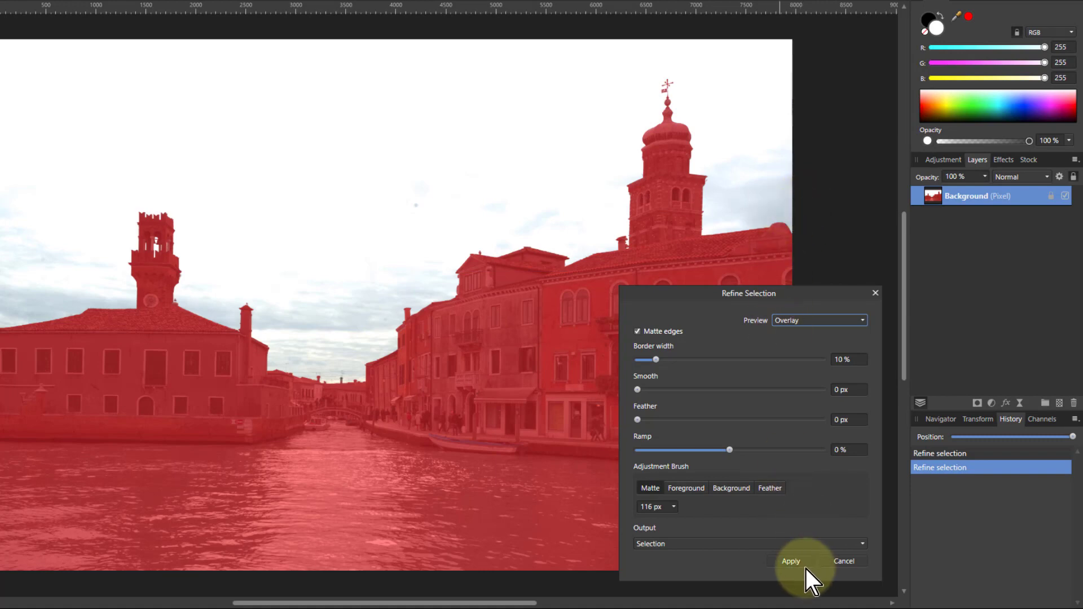
# Confirm the Refine Selection dialog, keeping the cleaner skyline edges
pyautogui.click(790, 561)
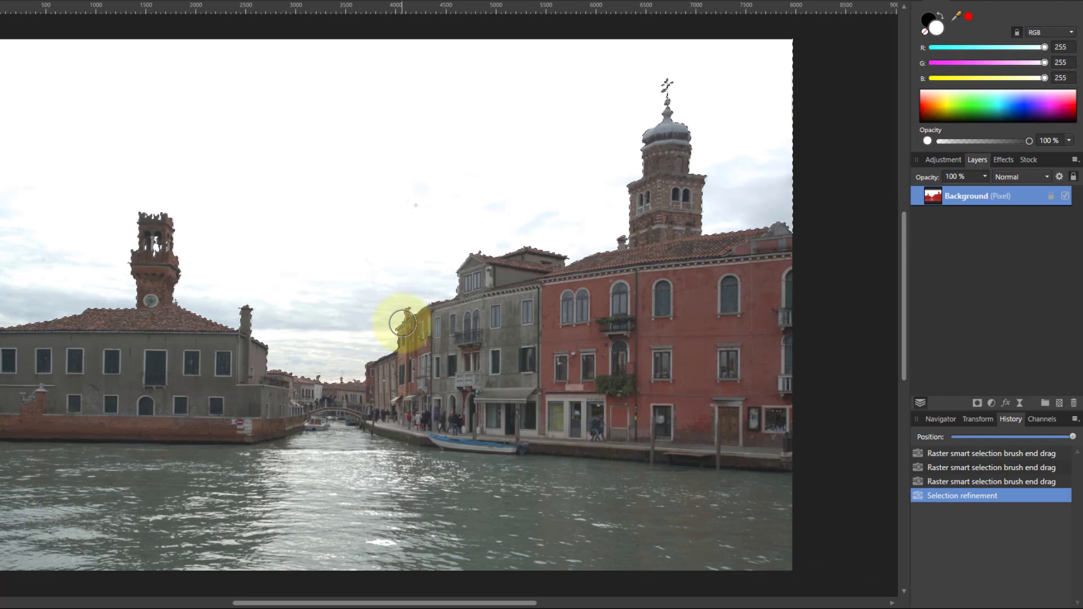
pyautogui.moveTo(328, 282)
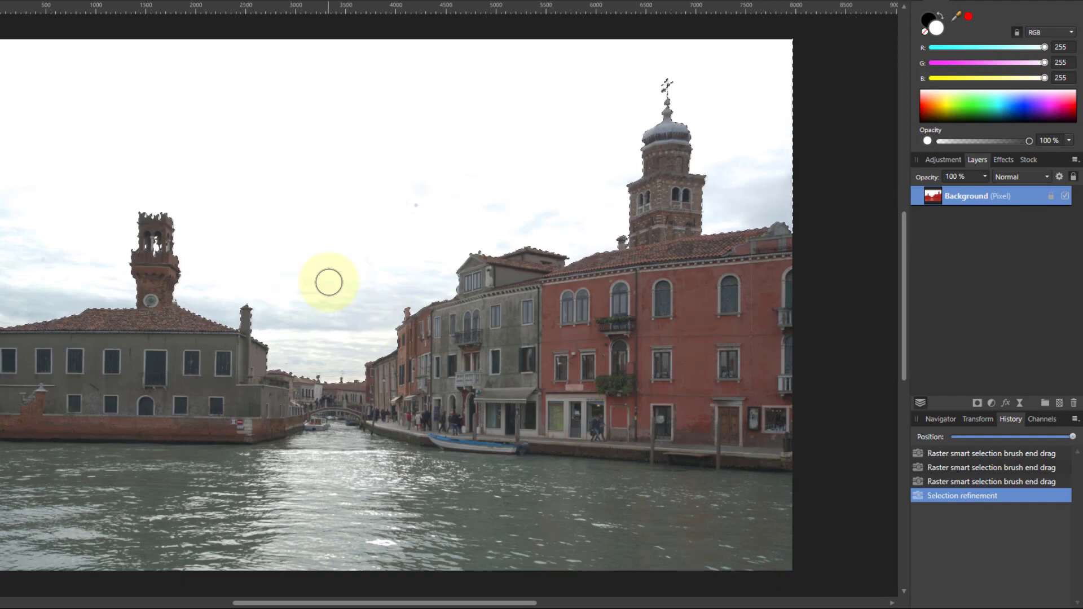
# Delete the sky from the photo and clear the selection via the Select menu
pyautogui.press('Delete')
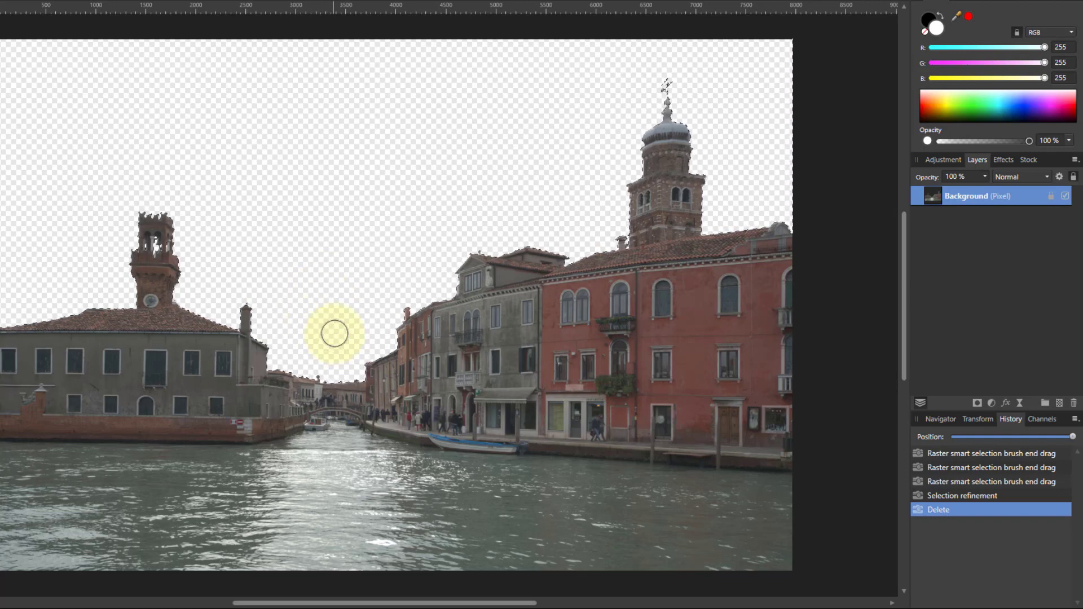
pyautogui.moveTo(268, 188)
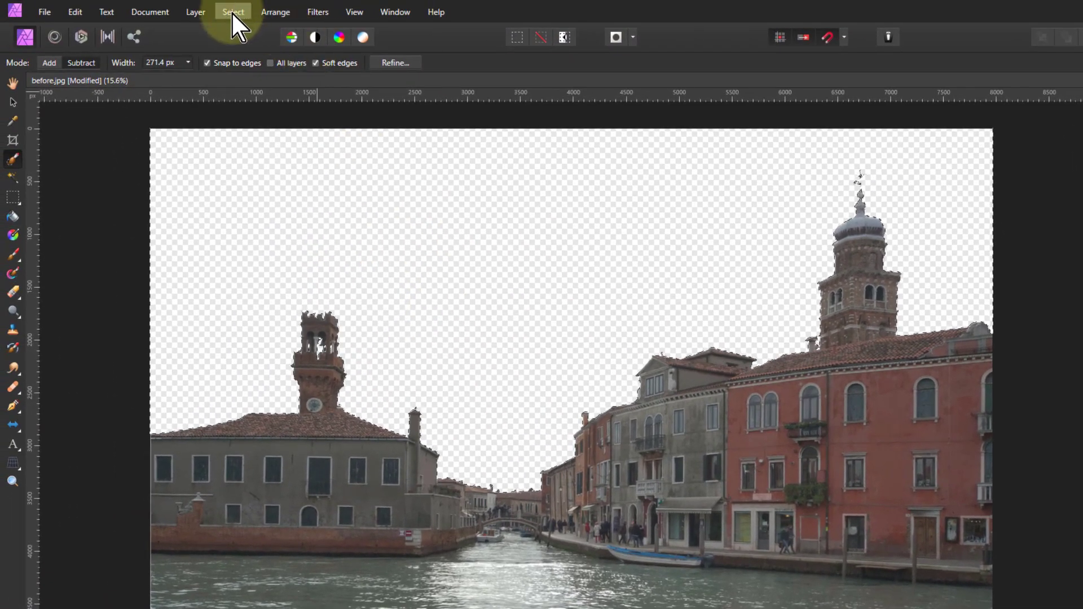
pyautogui.click(232, 12)
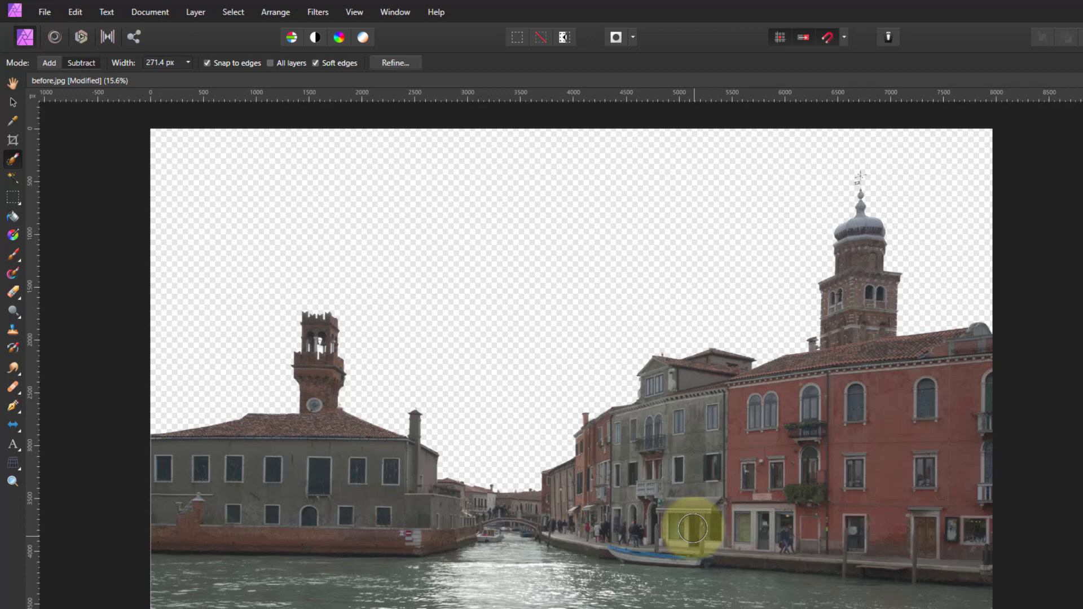
pyautogui.moveTo(572, 308)
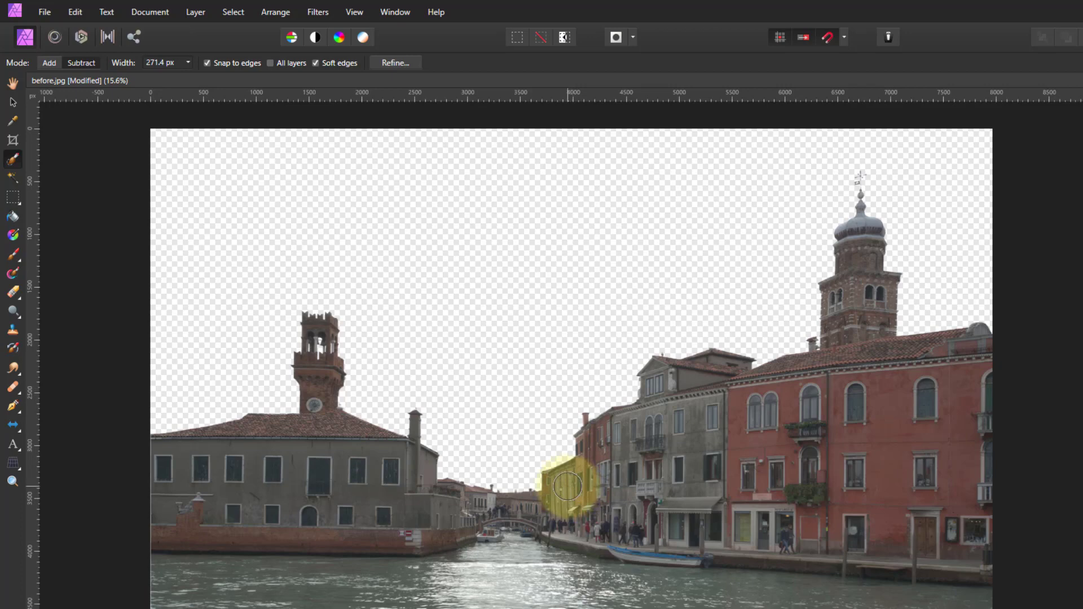
pyautogui.moveTo(568, 479)
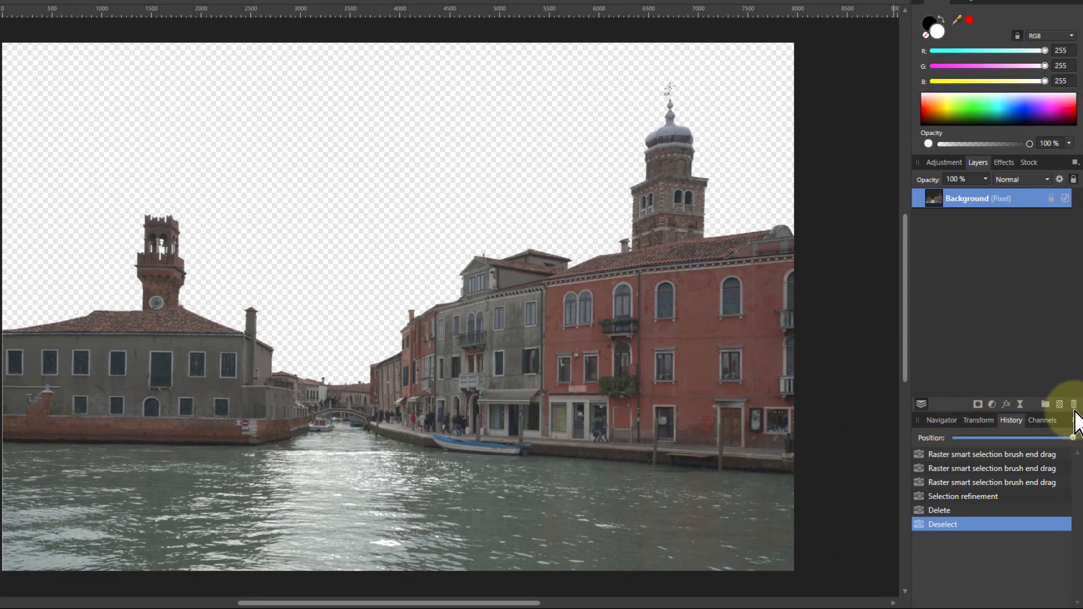
pyautogui.moveTo(1059, 404)
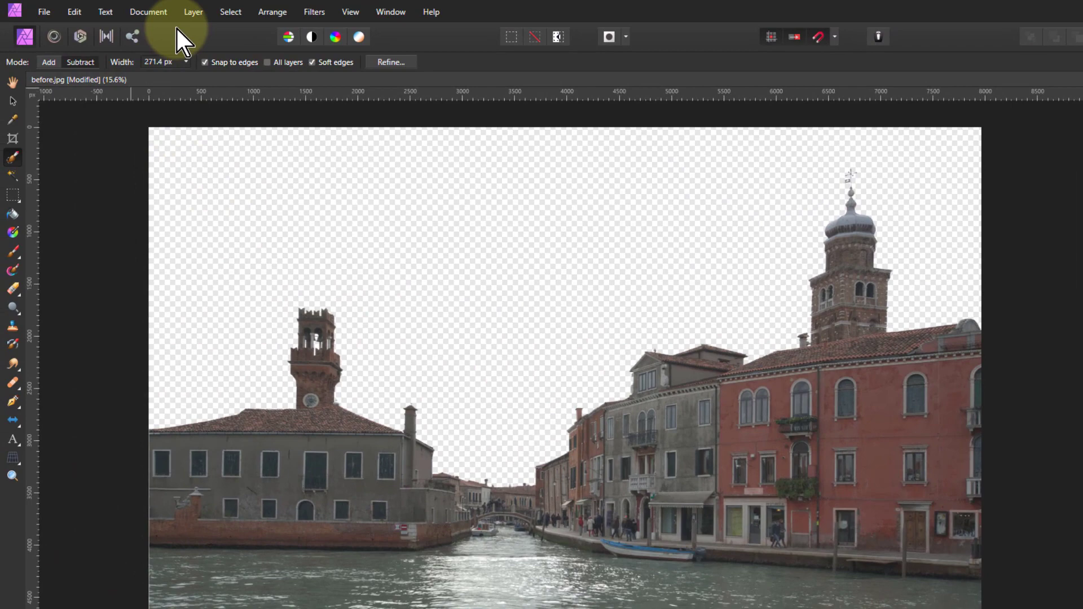
# Add a new pixel layer from the Layer menu and begin renaming it
pyautogui.click(193, 12)
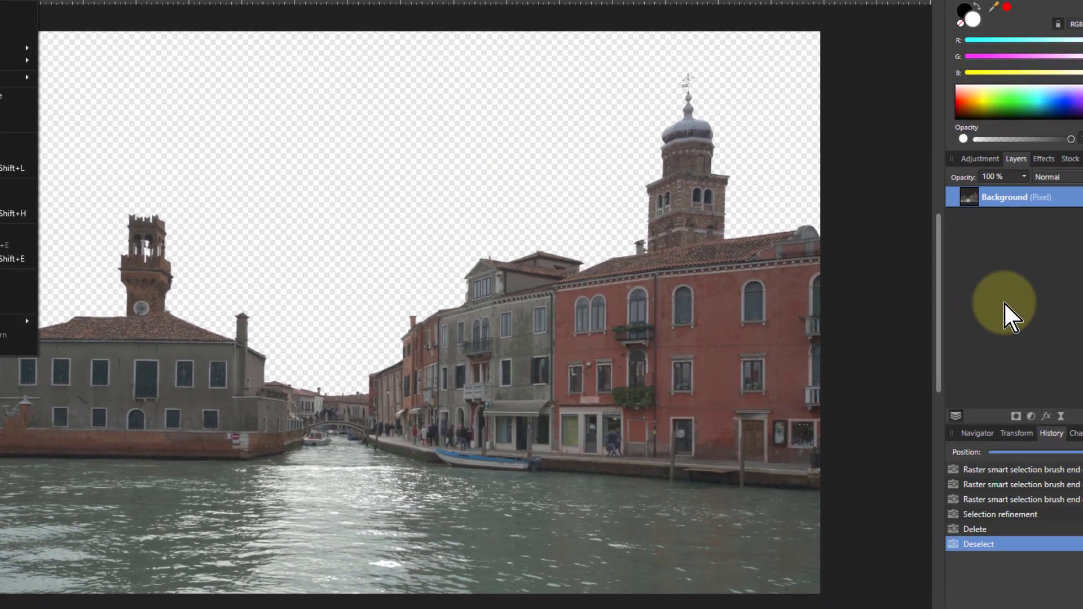
pyautogui.click(1058, 391)
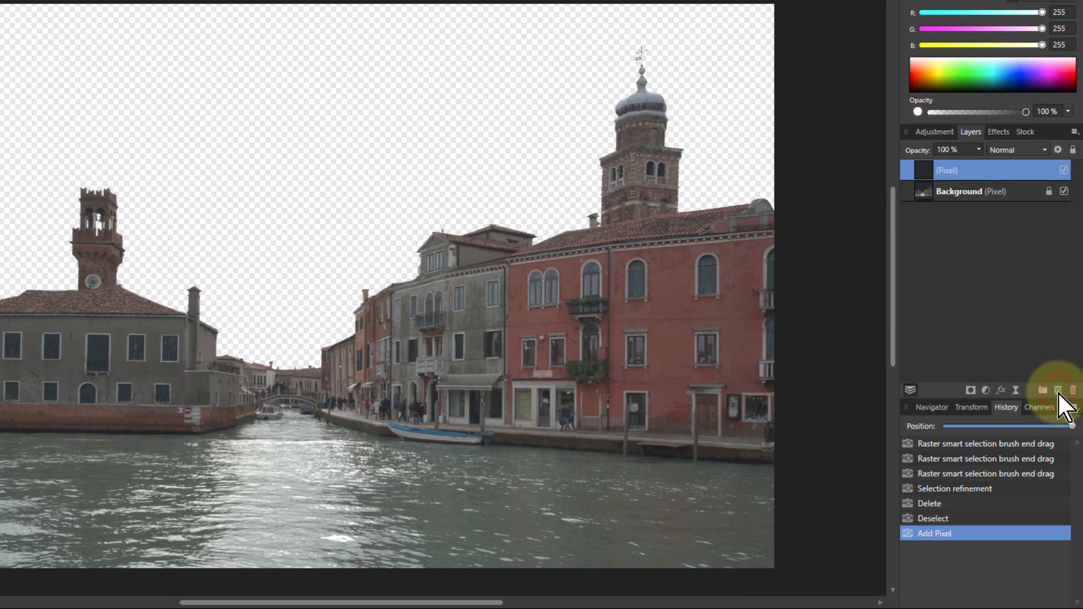
pyautogui.moveTo(998, 345)
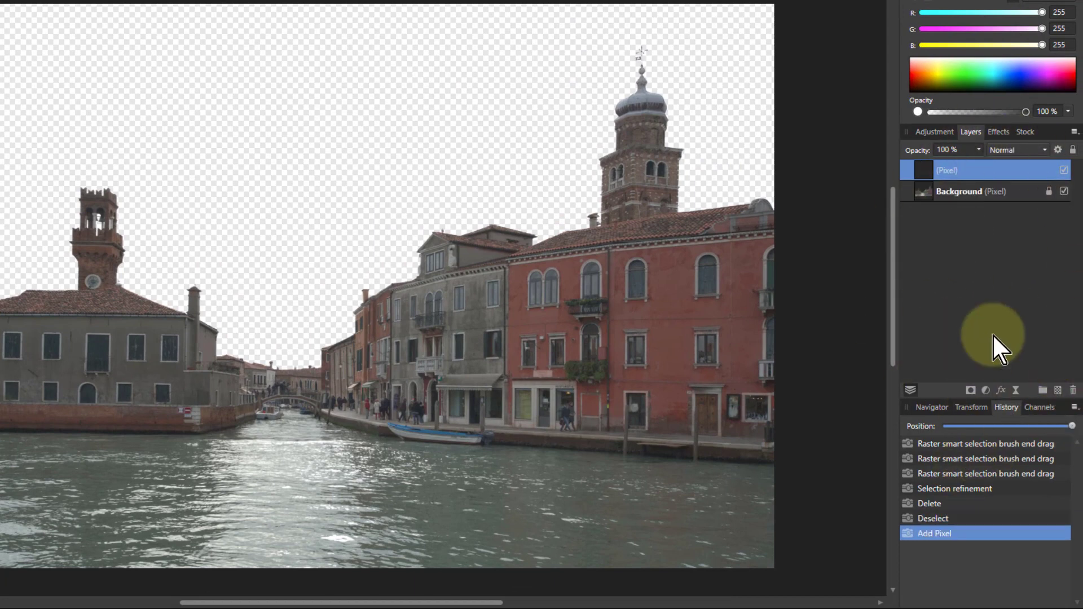
pyautogui.moveTo(912, 172)
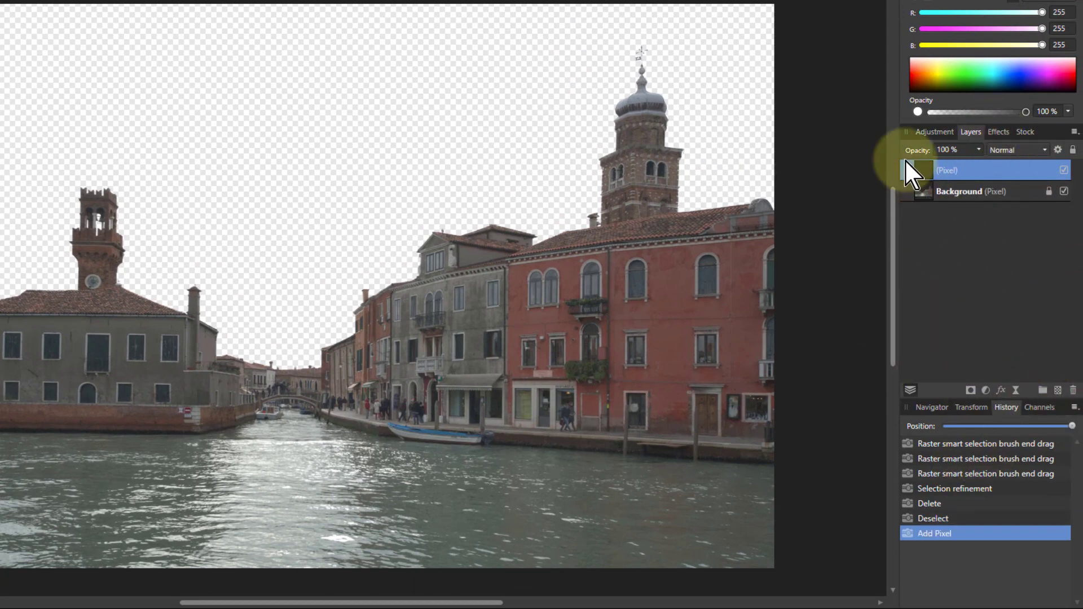
pyautogui.doubleClick(967, 170)
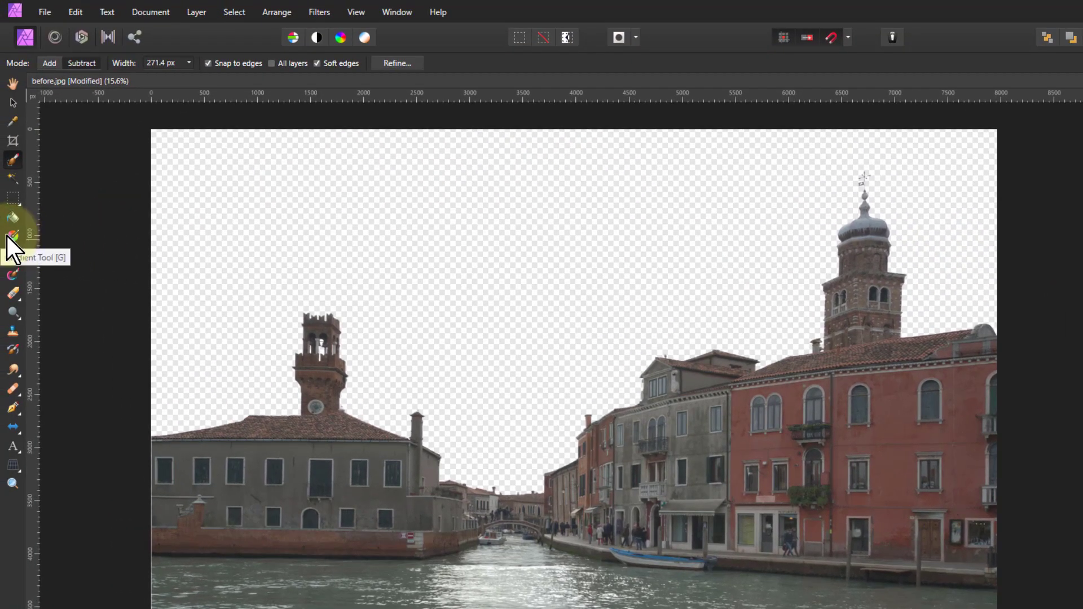
# Draw a vertical gradient on the Sky layer with its top stop set to blue
pyautogui.click(12, 237)
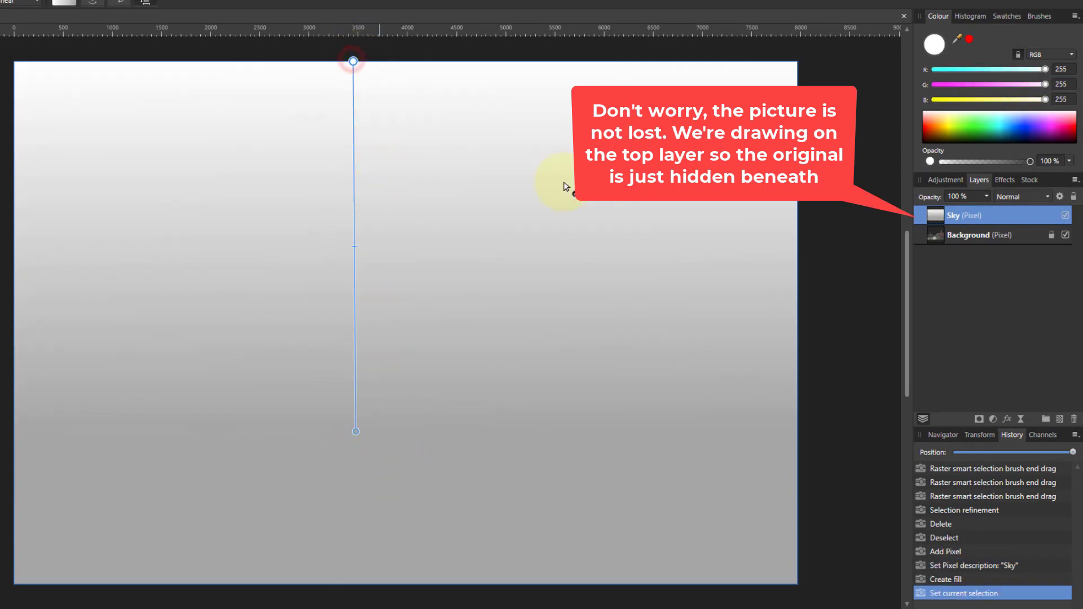
pyautogui.click(1015, 135)
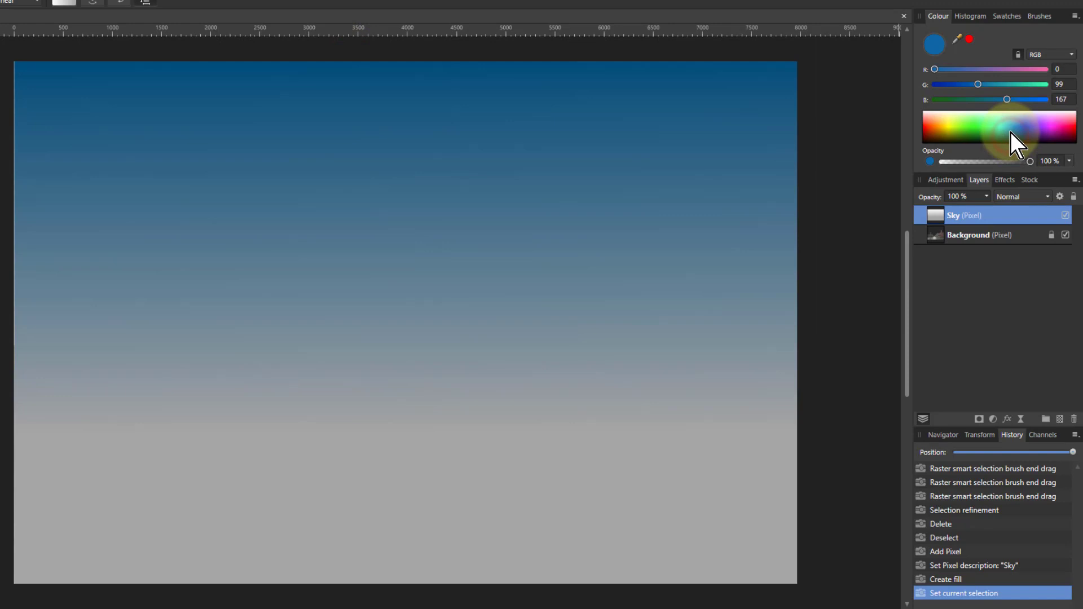
pyautogui.click(1008, 135)
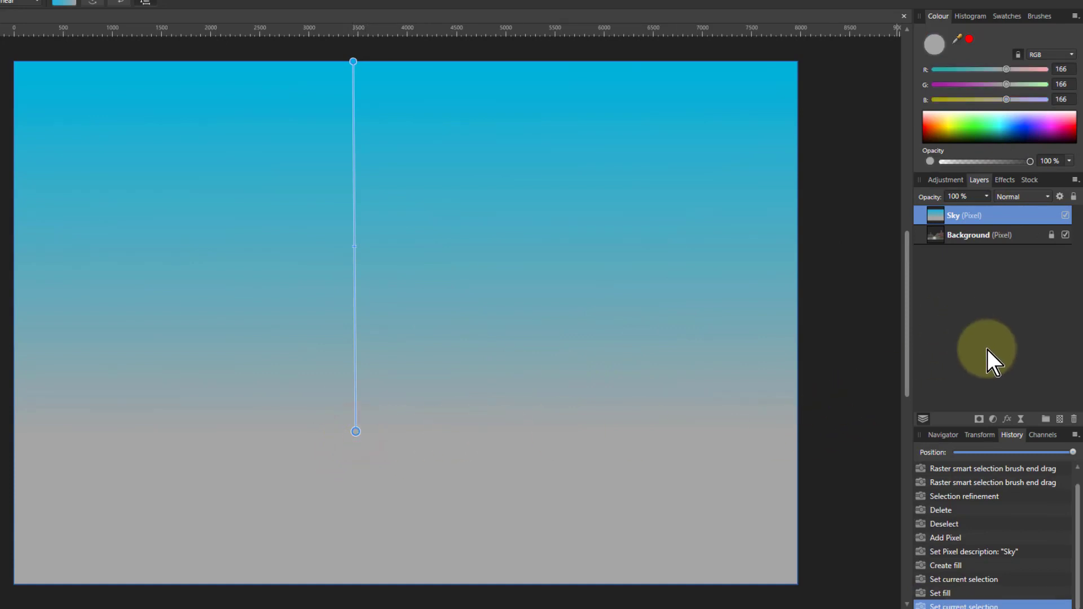
pyautogui.moveTo(812, 333)
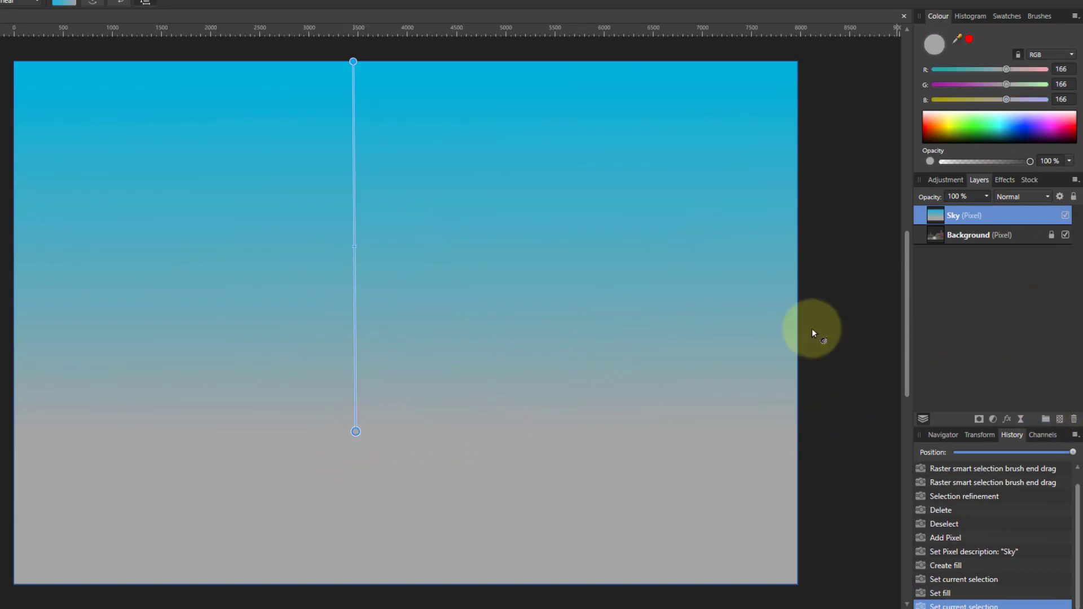
pyautogui.moveTo(766, 399)
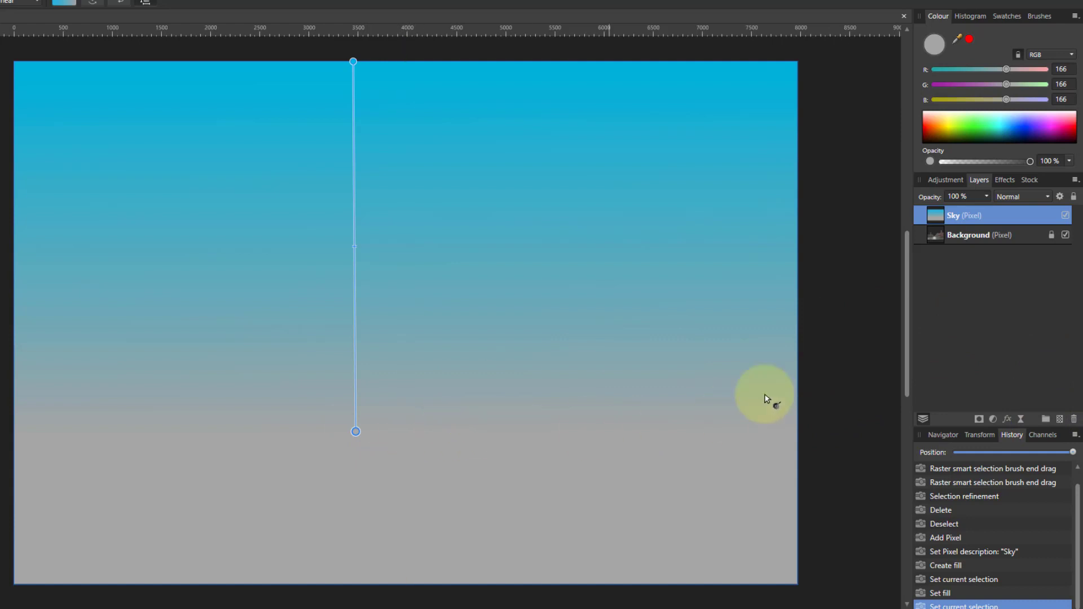
pyautogui.moveTo(941, 242)
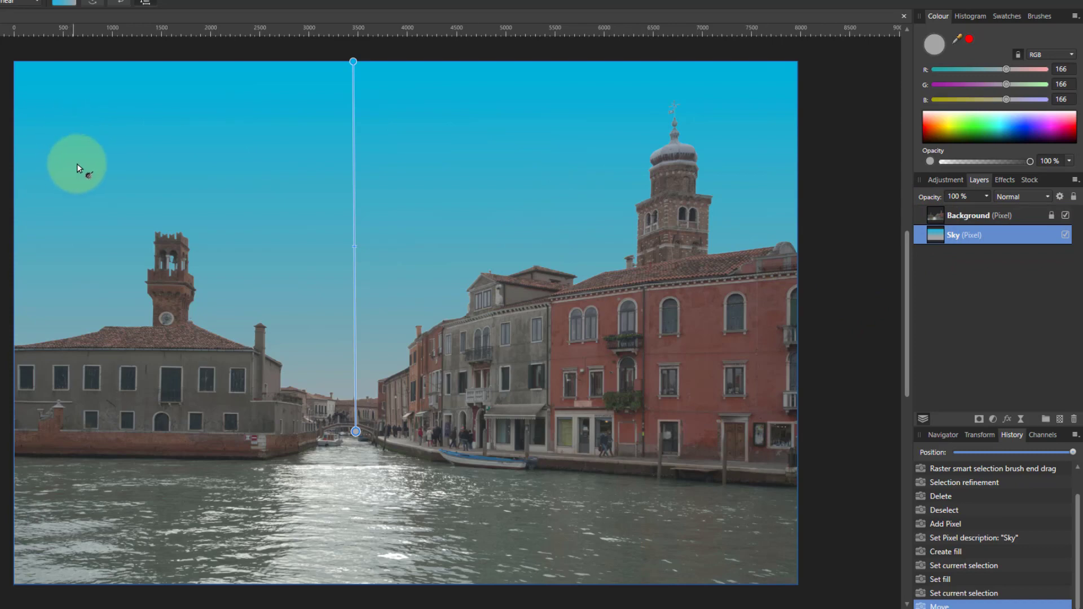
pyautogui.moveTo(492, 56)
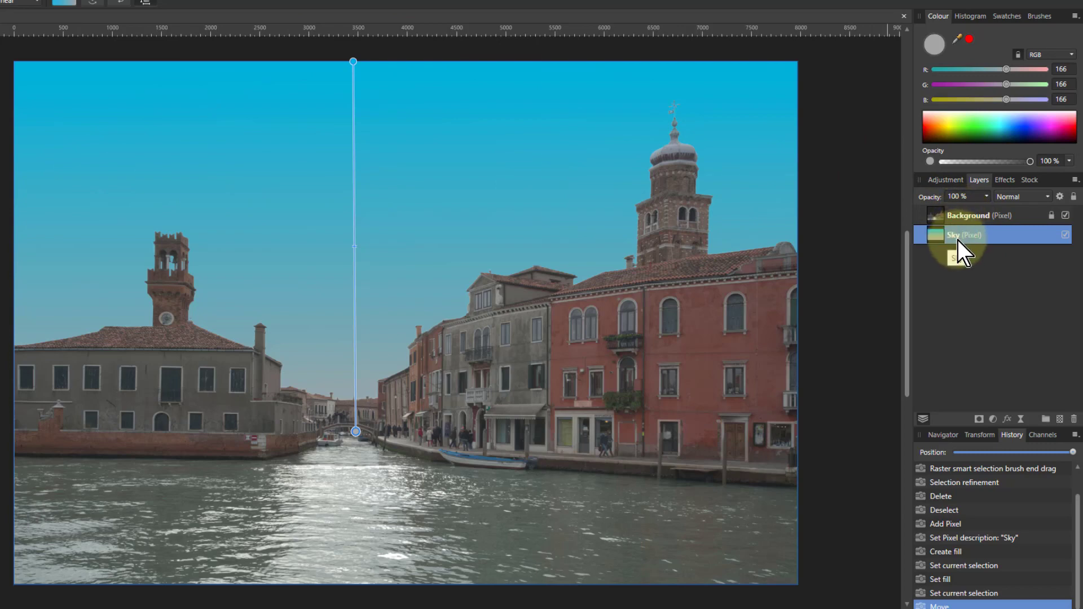
pyautogui.moveTo(155, 277)
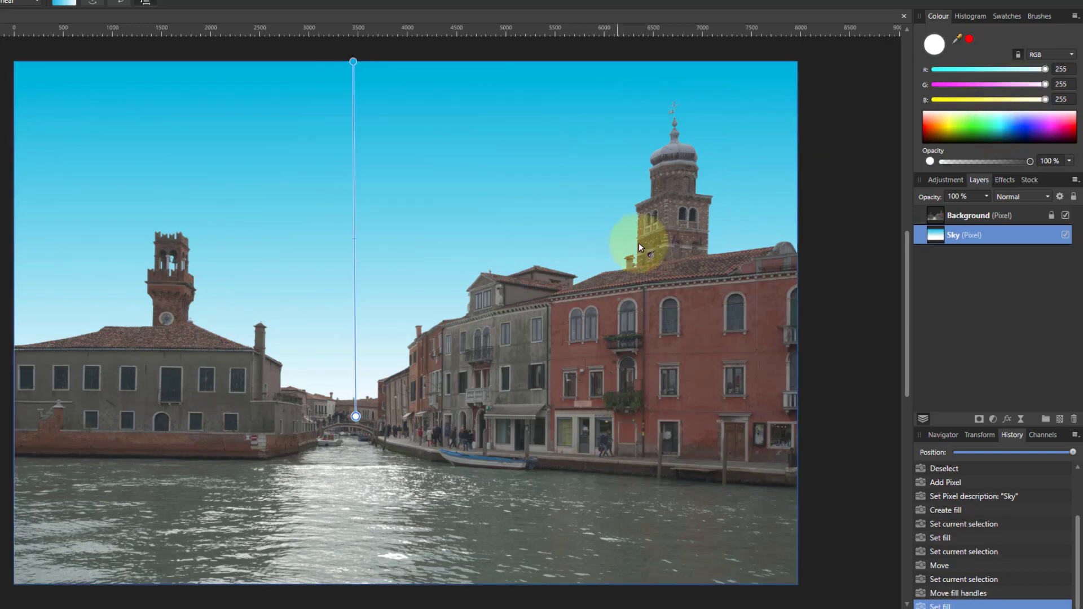
pyautogui.moveTo(356, 238)
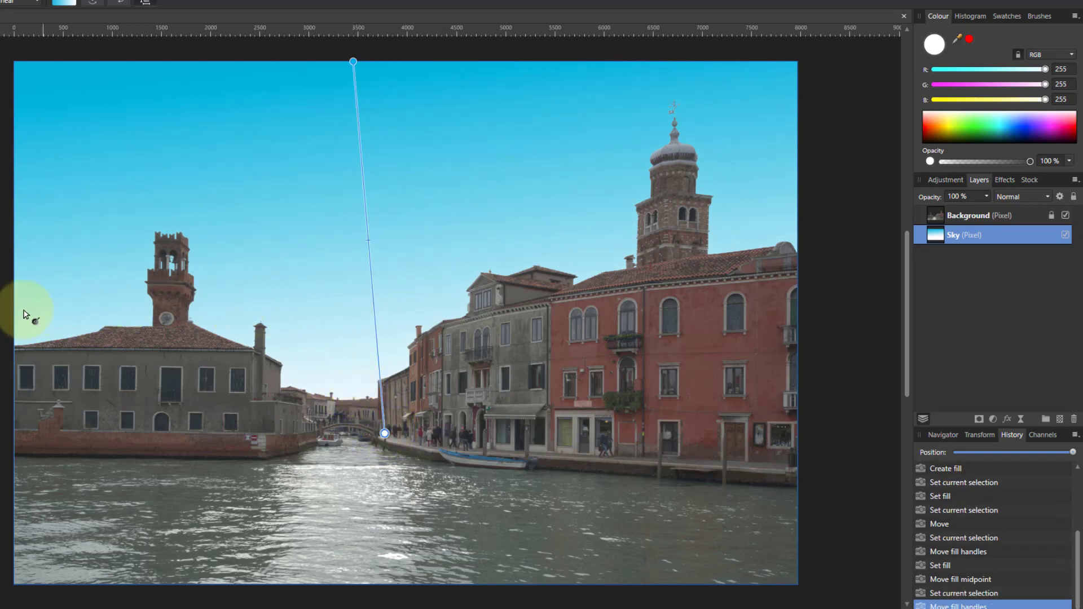
pyautogui.moveTo(371, 313)
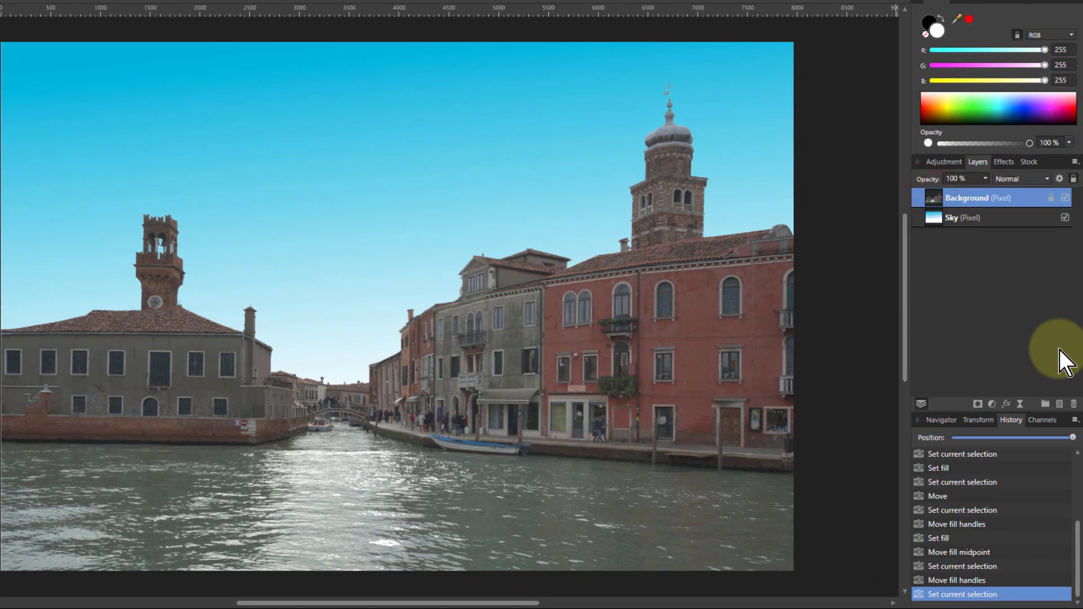
pyautogui.moveTo(1028, 414)
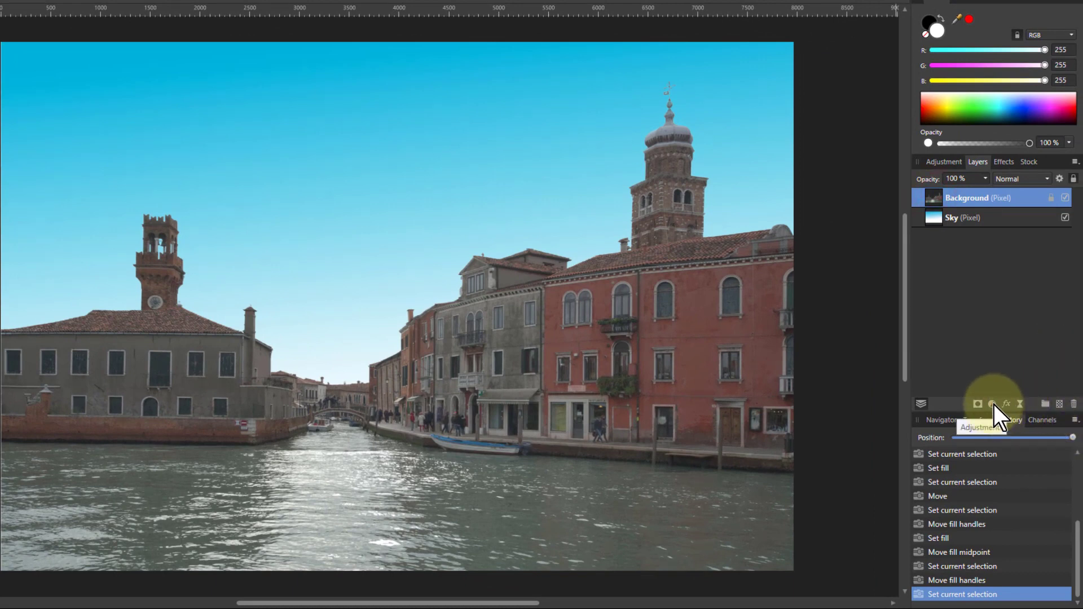
# Add a brightening Curves adjustment, then select the Curves and Background layers together
pyautogui.click(978, 403)
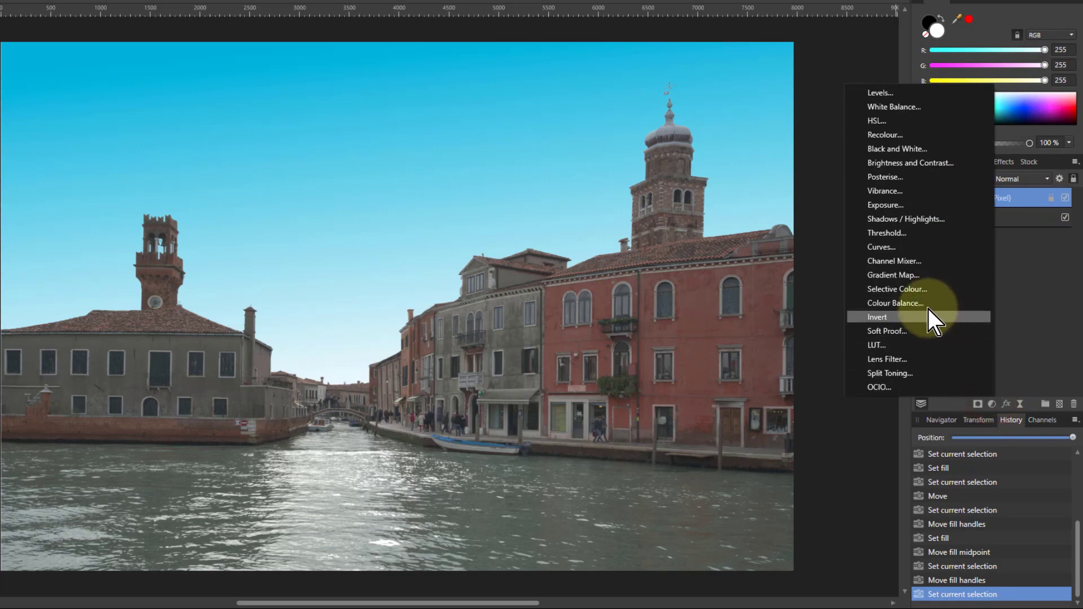
pyautogui.click(881, 246)
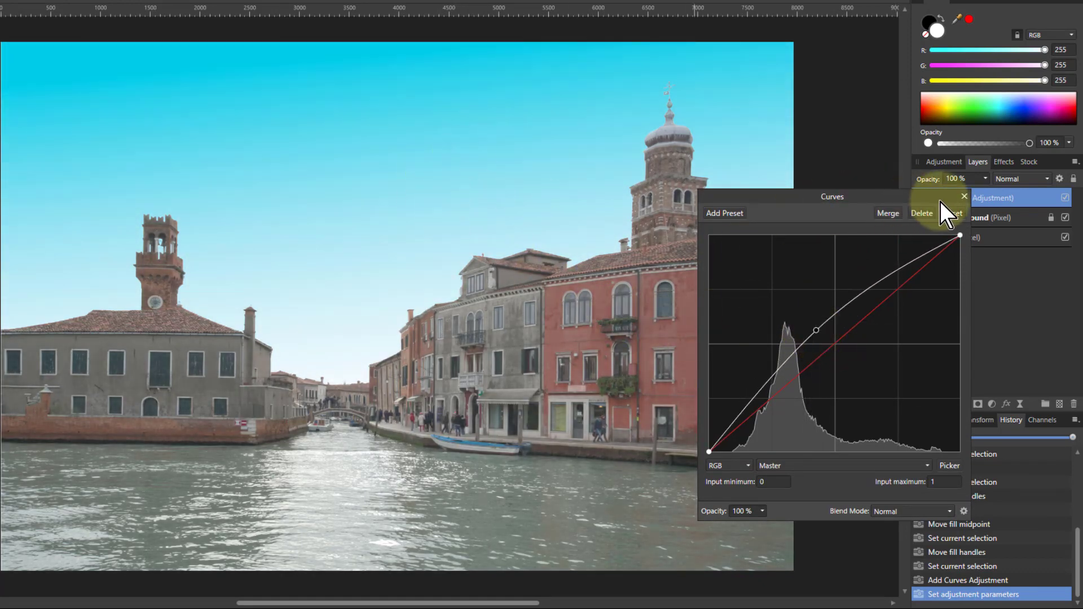
pyautogui.click(963, 196)
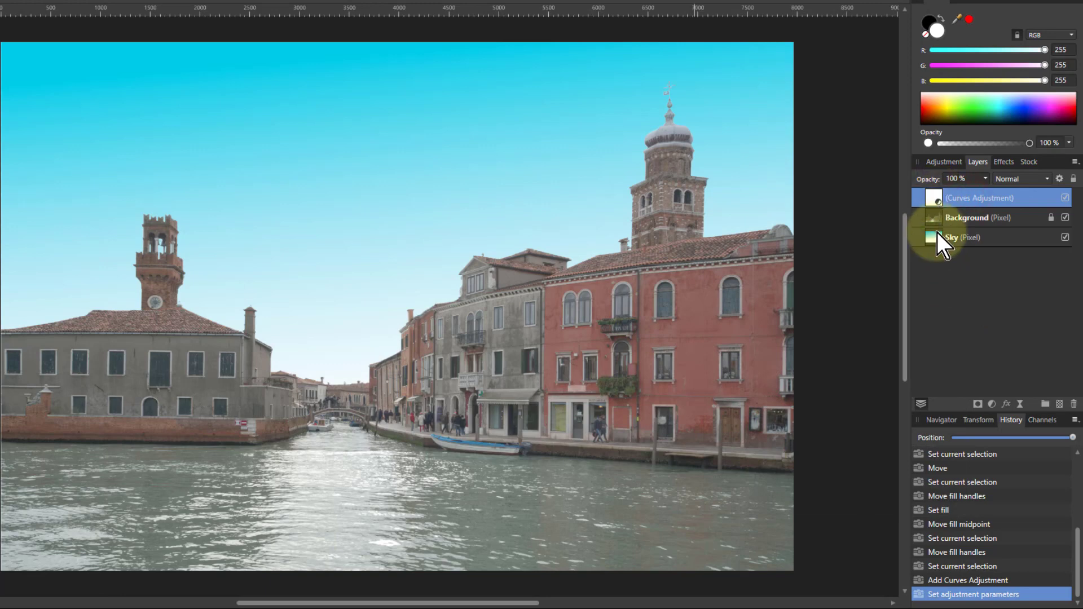
pyautogui.click(981, 198)
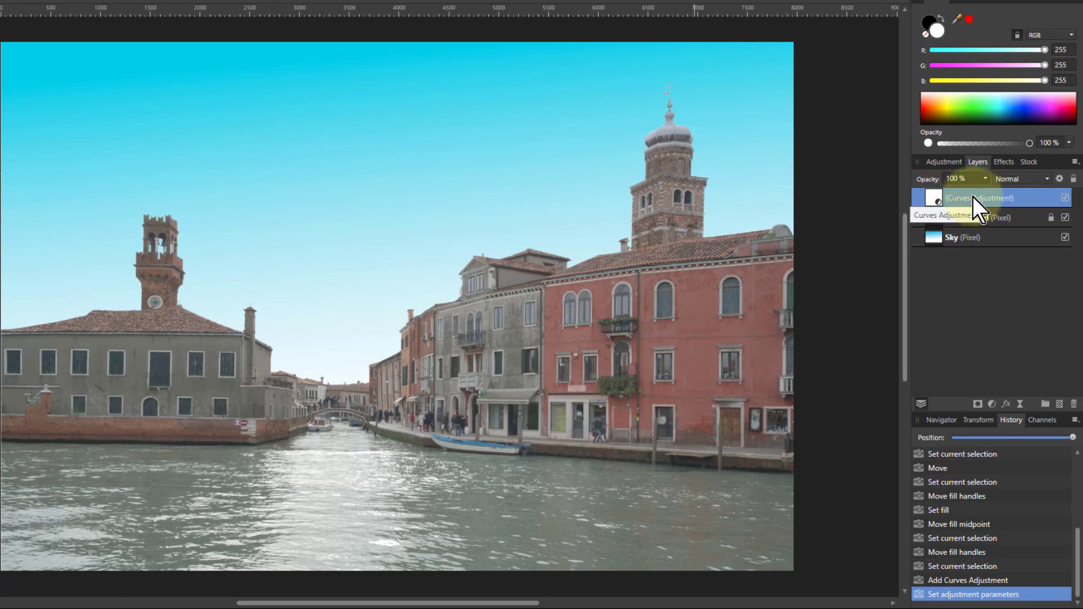
pyautogui.click(978, 217)
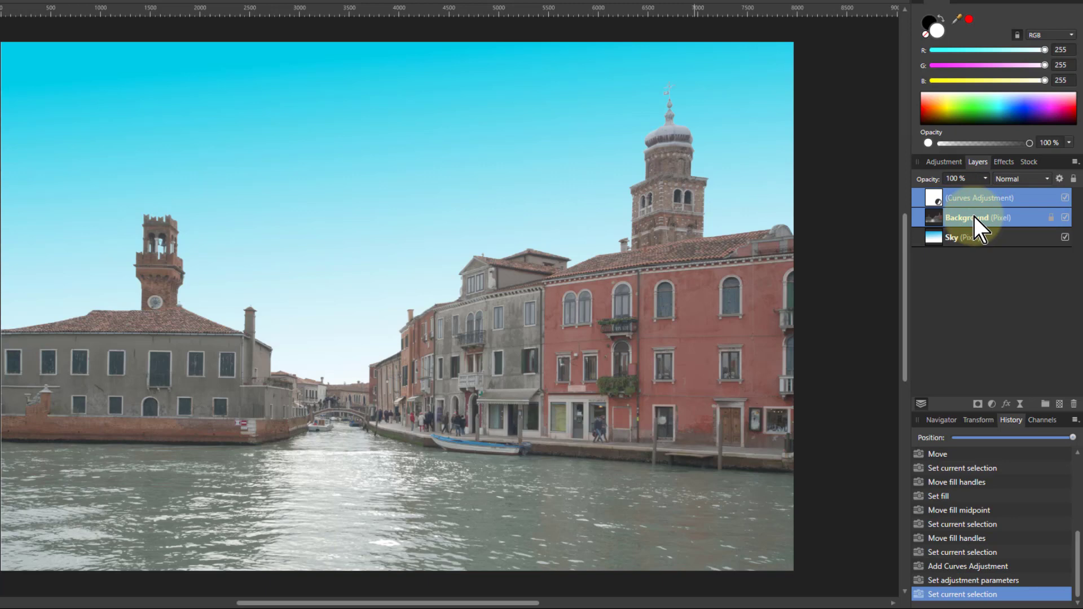
# Group the Curves and Background layers, then expand the group and select Background
pyautogui.rightClick(966, 218)
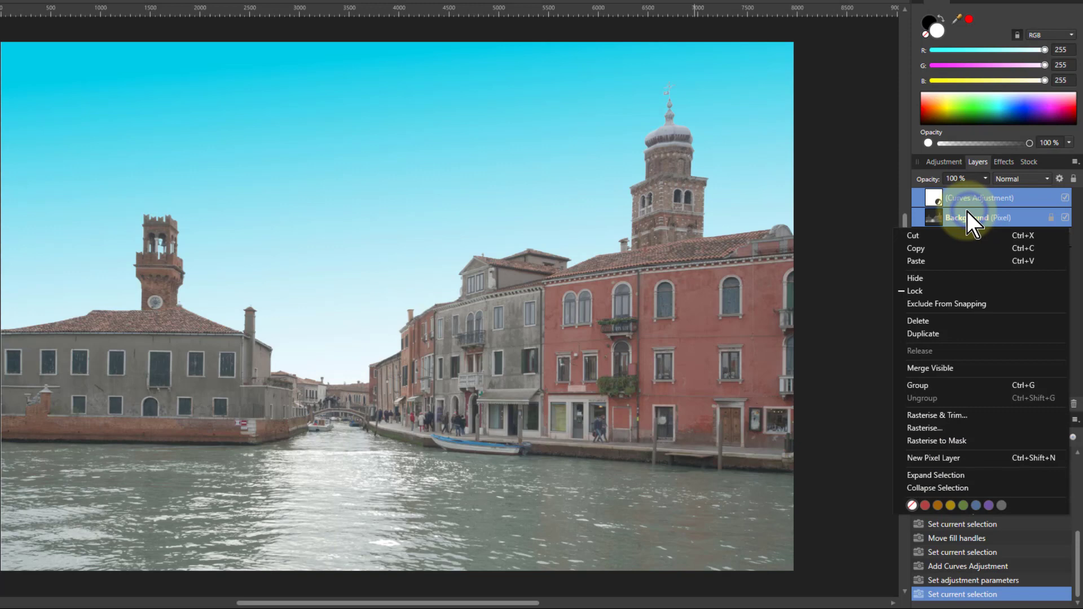
pyautogui.click(918, 385)
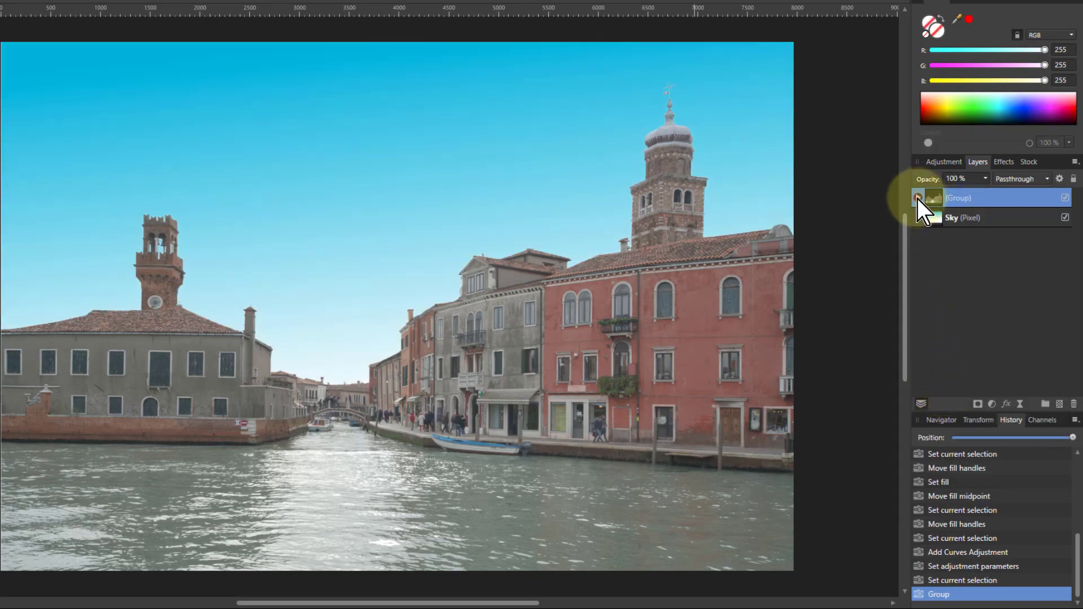
pyautogui.click(917, 198)
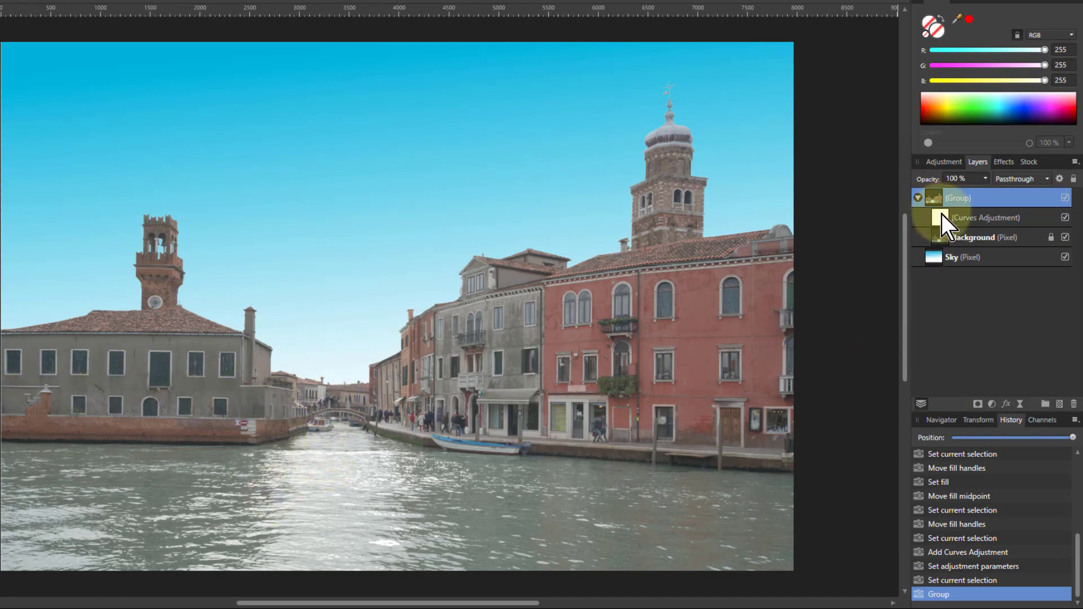
pyautogui.click(973, 237)
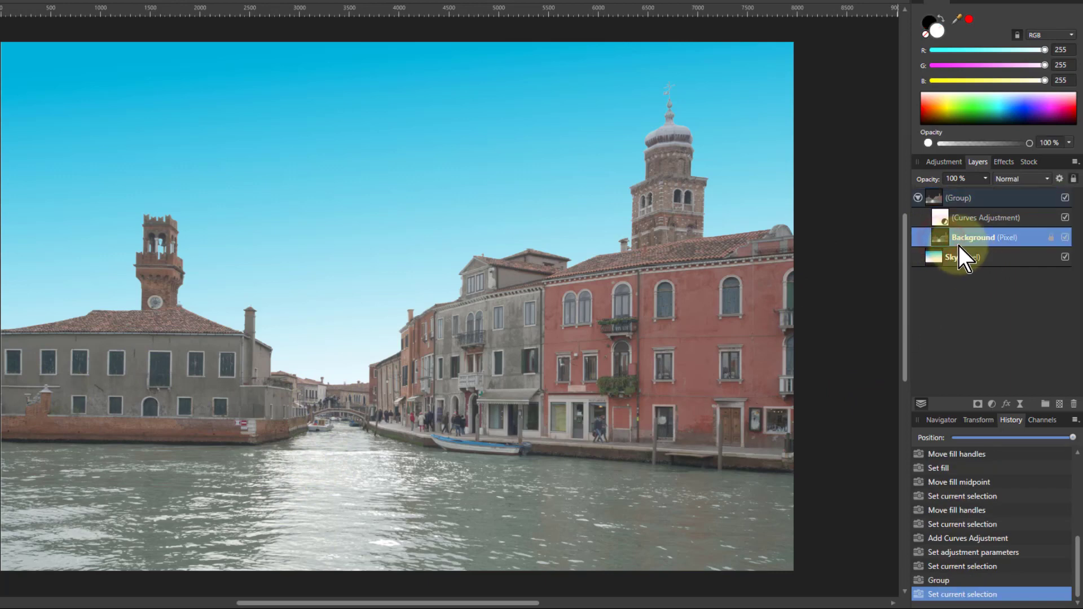
pyautogui.click(992, 403)
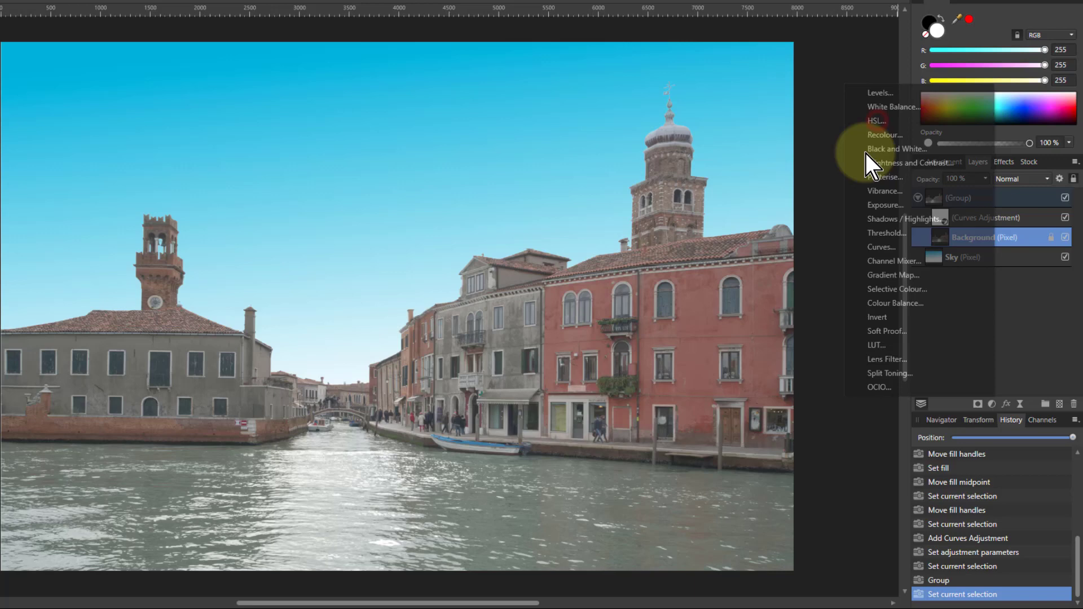
# Add an HSL adjustment with Saturation Shift 19% above the Background photo
pyautogui.click(876, 120)
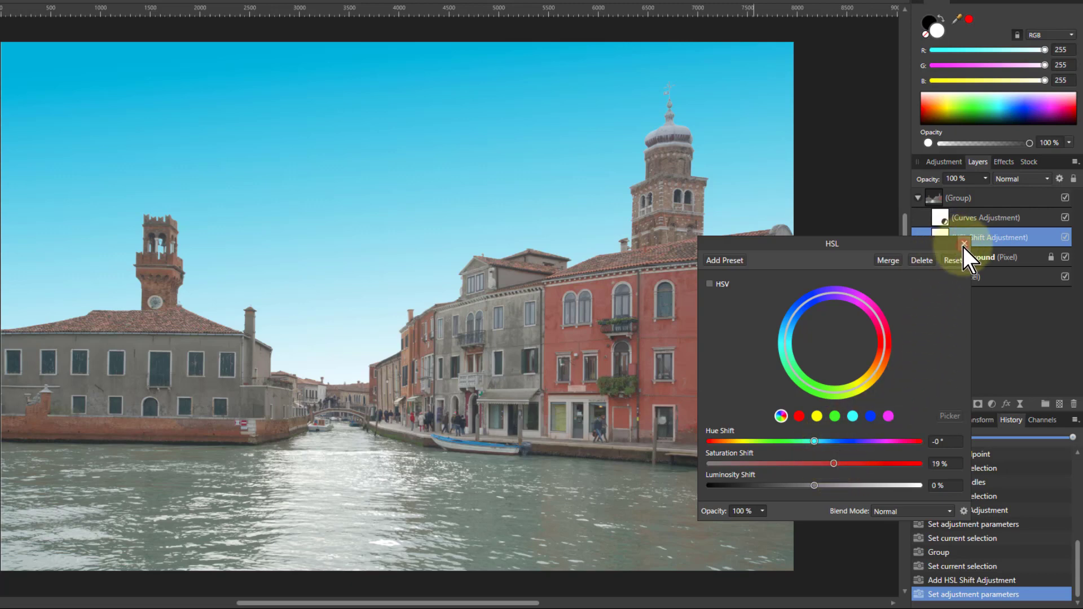
pyautogui.click(963, 243)
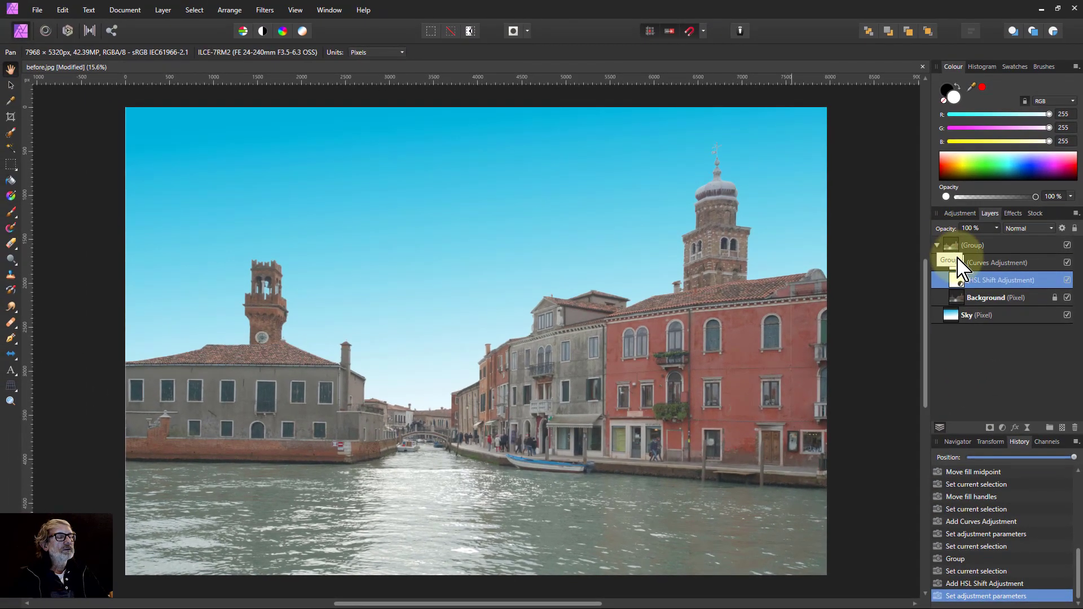